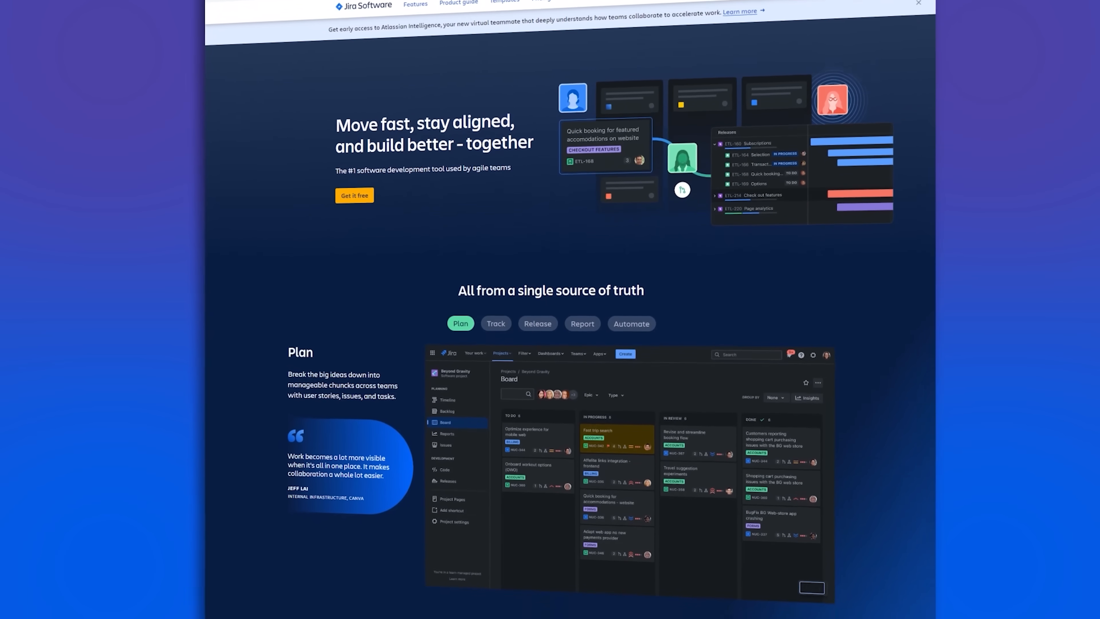
# Scroll past the Plan section and templates, then switch to a project's PB board.
pyautogui.scroll(-3)
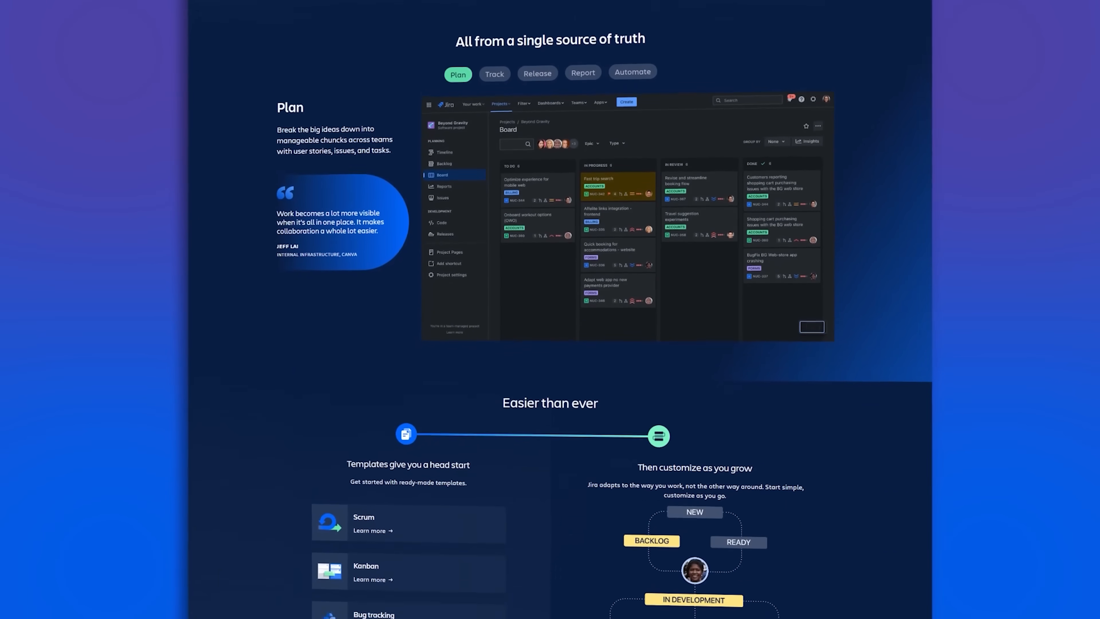
pyautogui.scroll(-3)
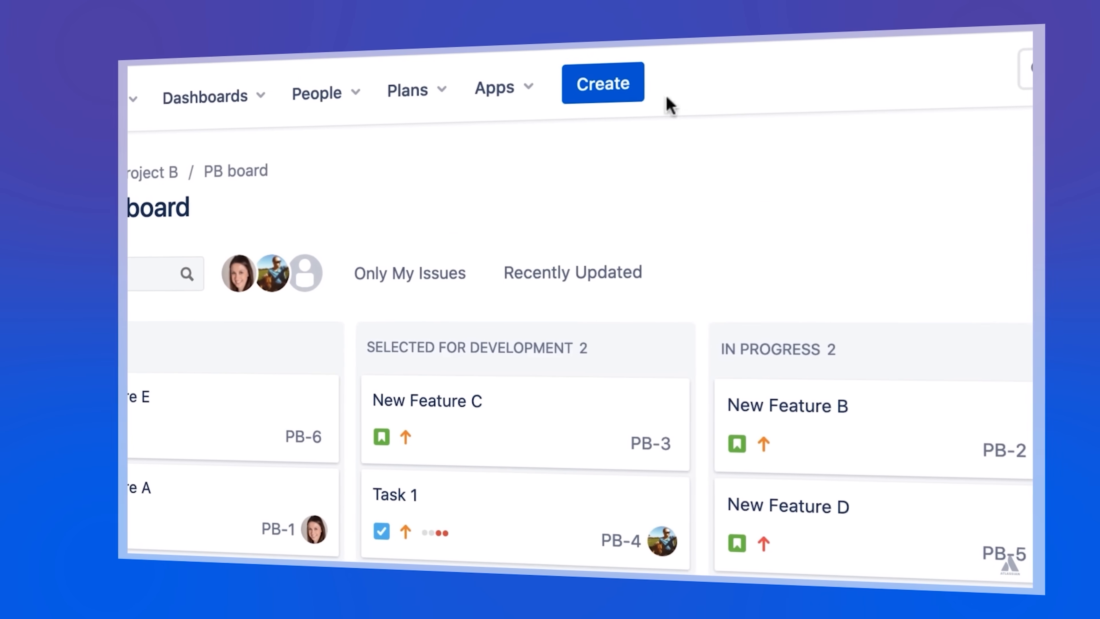
pyautogui.click(602, 82)
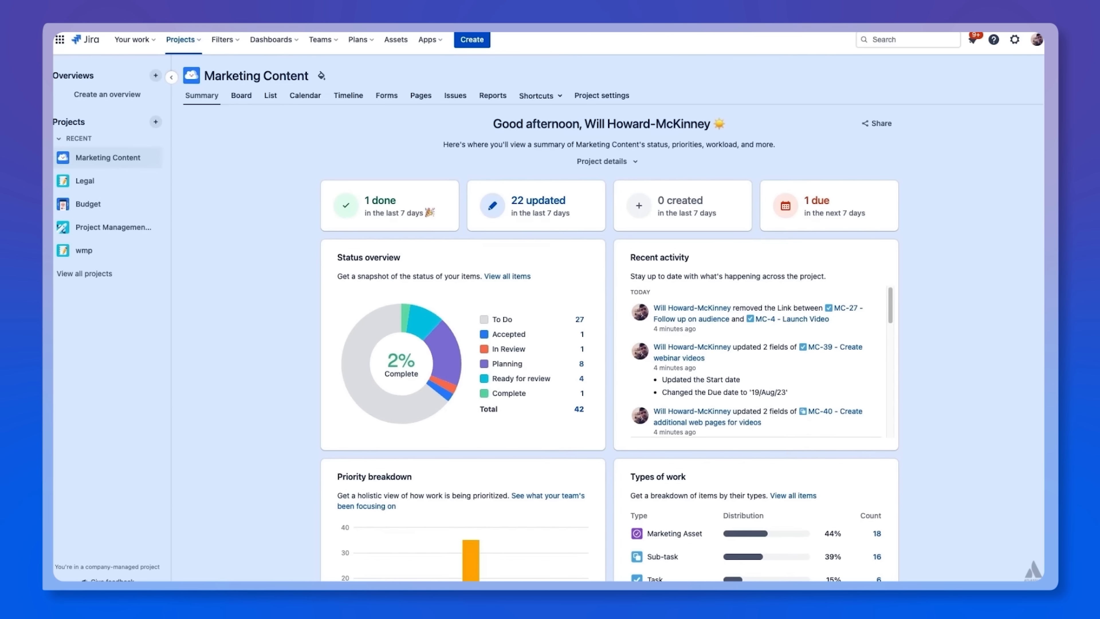
pyautogui.moveTo(154, 504)
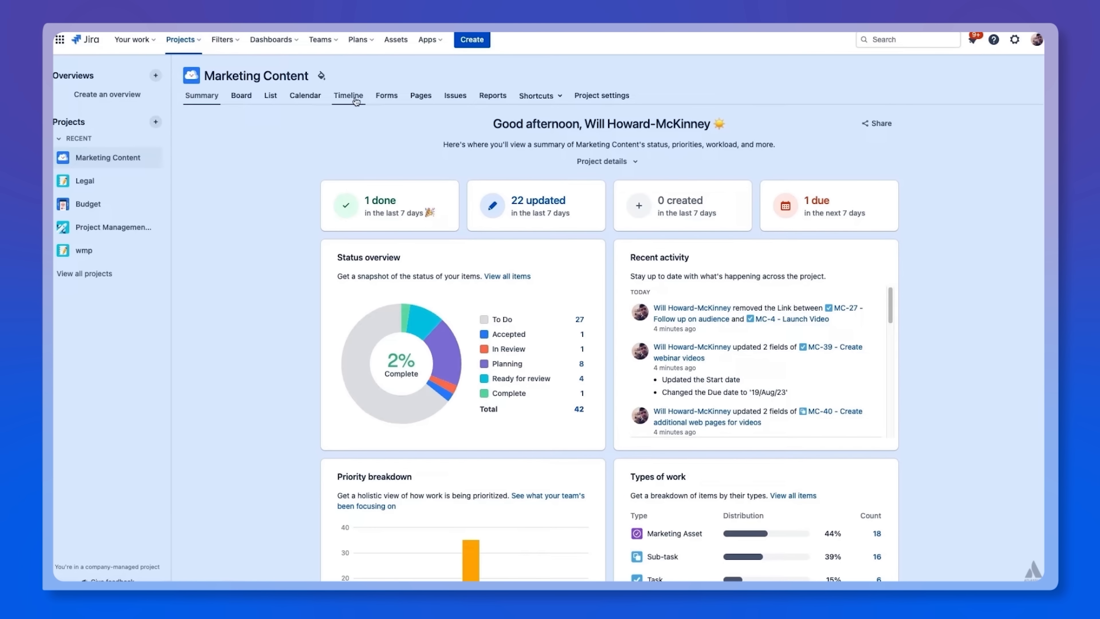
pyautogui.moveTo(407, 140)
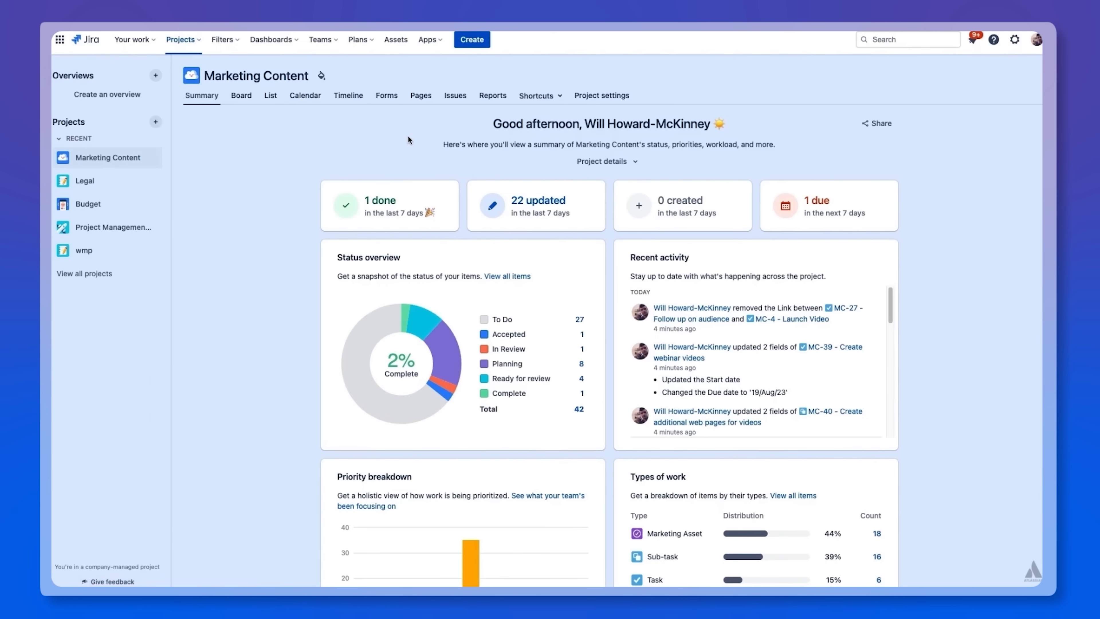
# Scroll the Summary to Priority breakdown and Types of work, then bring up the PB board.
pyautogui.scroll(-3)
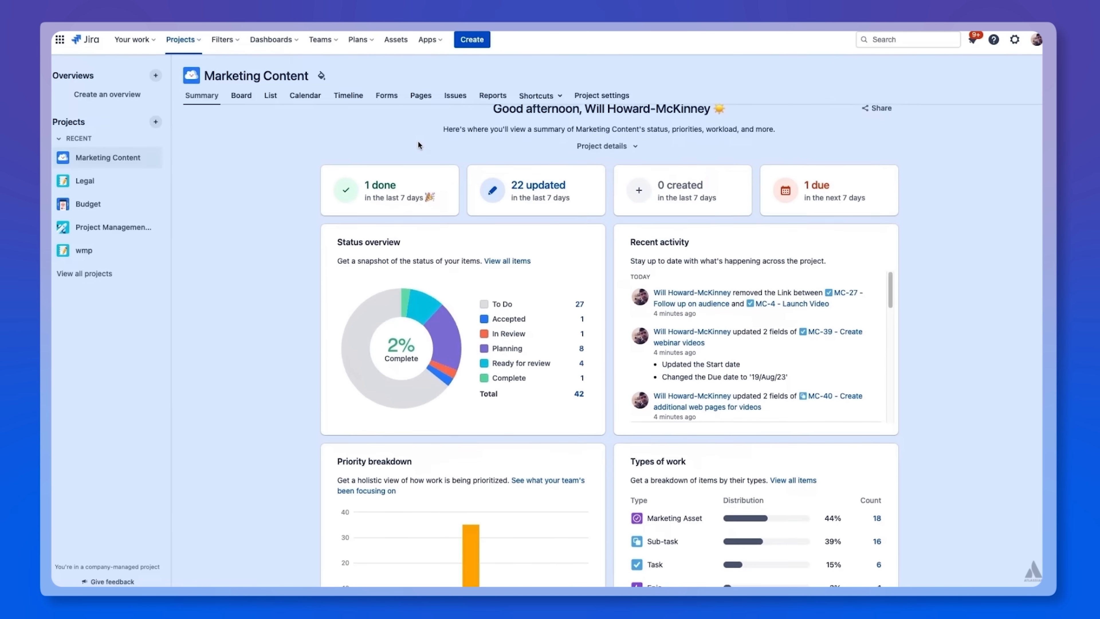
pyautogui.scroll(-3)
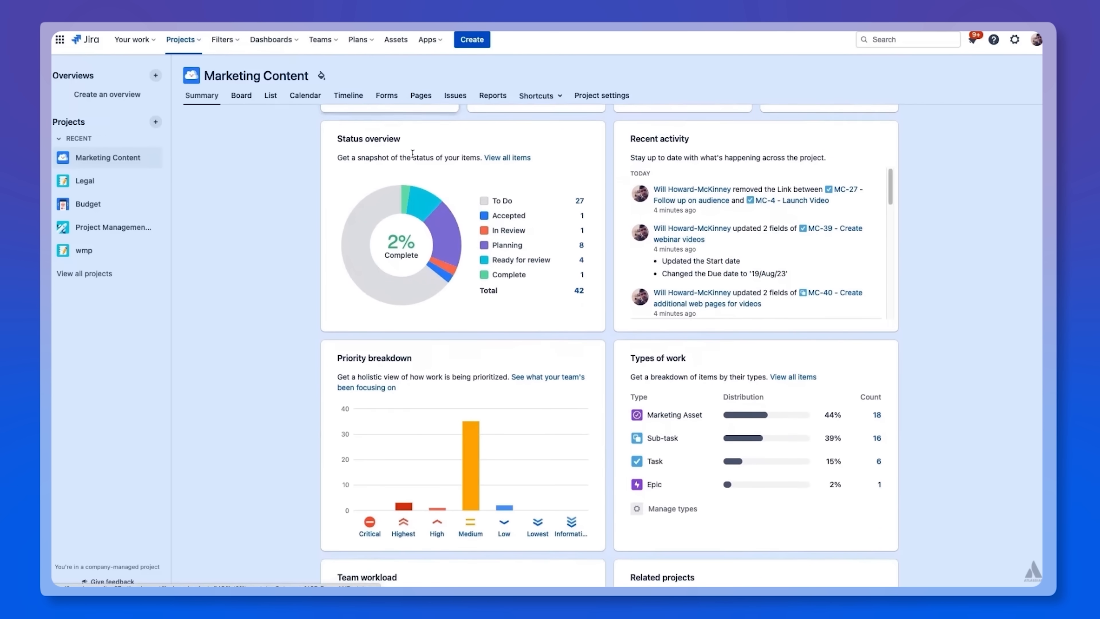
pyautogui.click(241, 95)
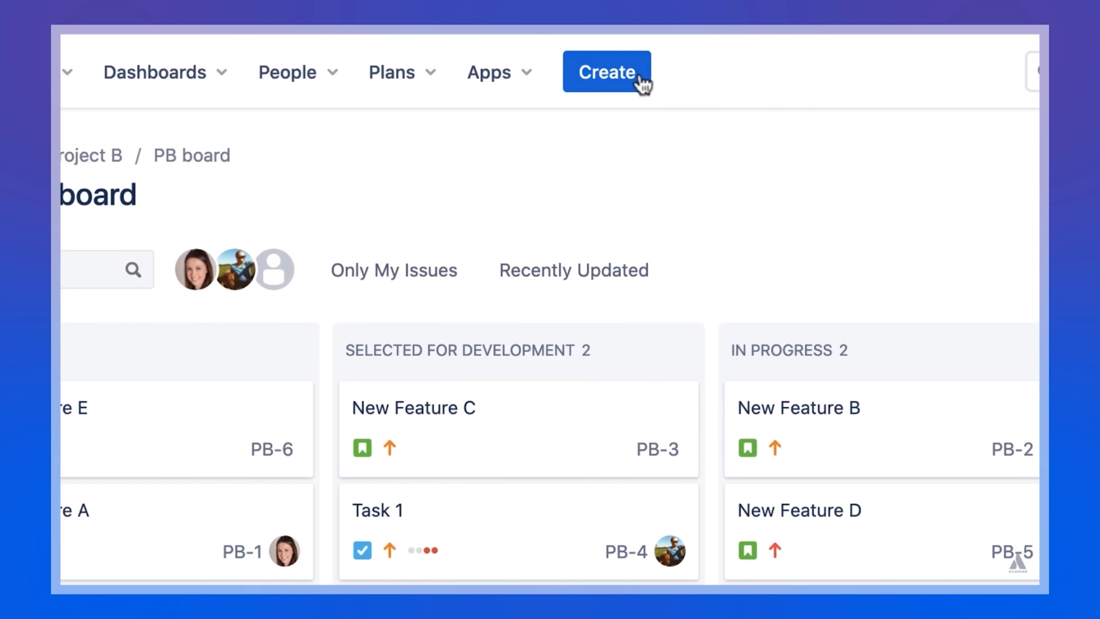
pyautogui.click(607, 71)
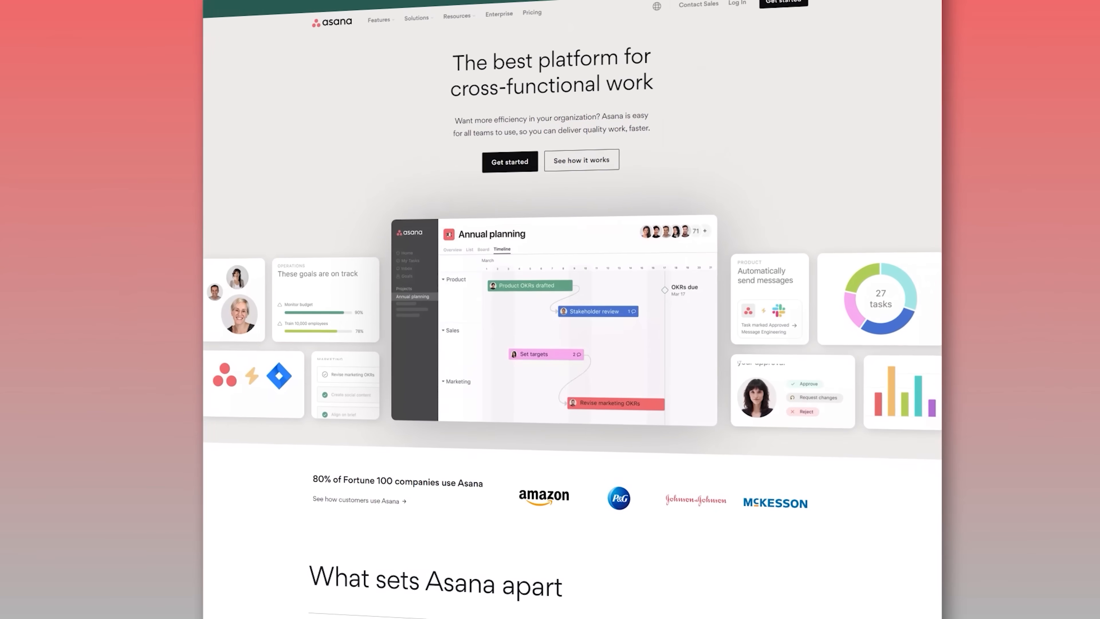
# Scroll the Asana homepage down to the 'See how teams use Asana' section.
pyautogui.scroll(-3)
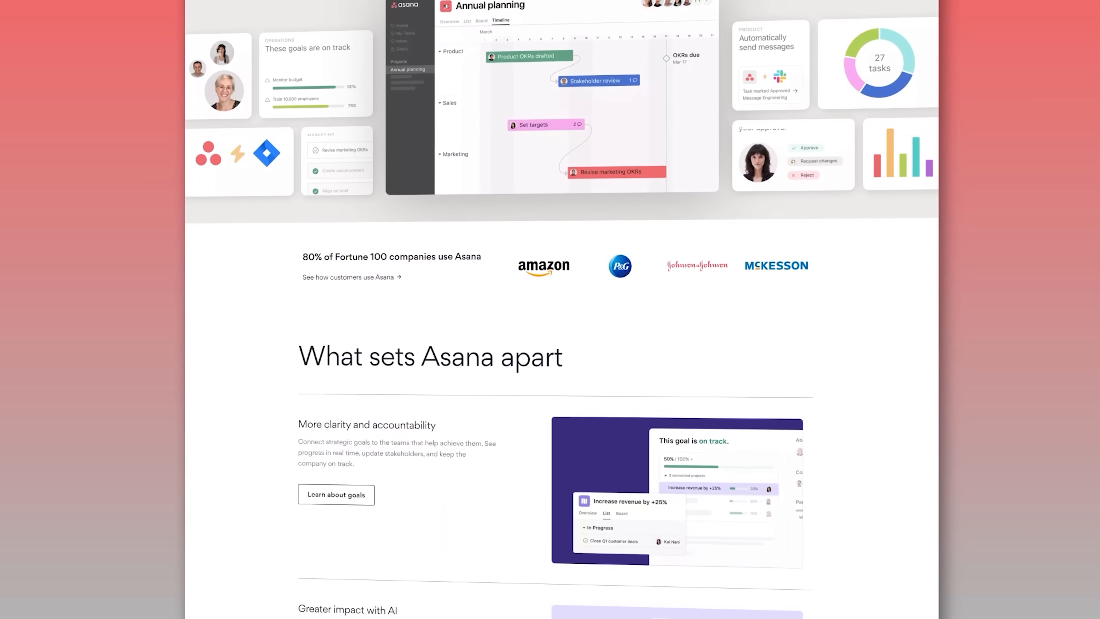
pyautogui.scroll(-3)
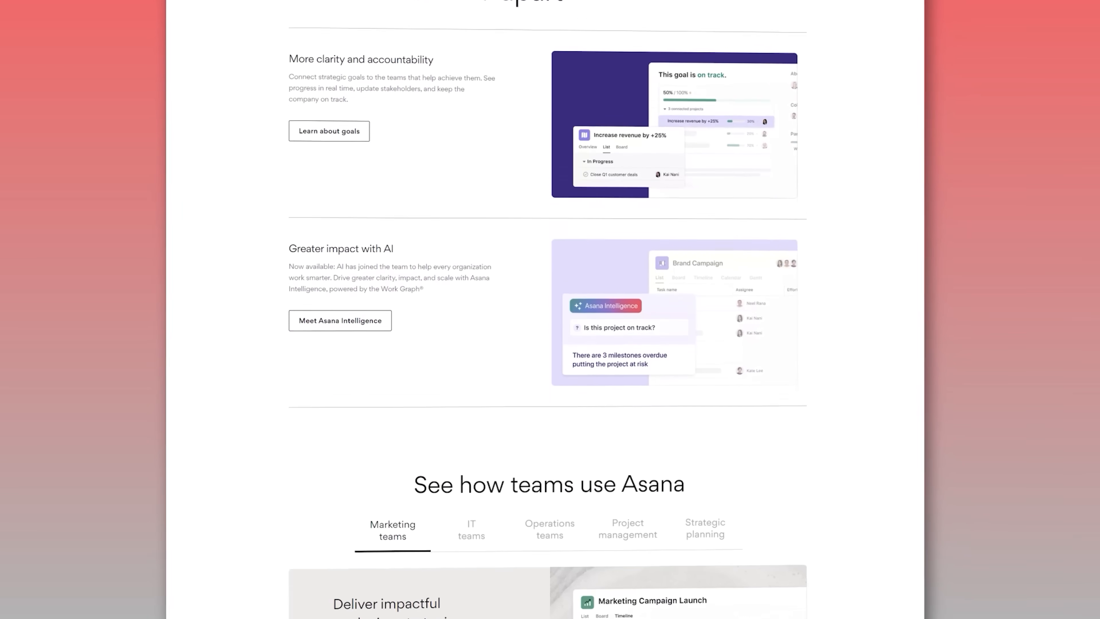
pyautogui.scroll(-3)
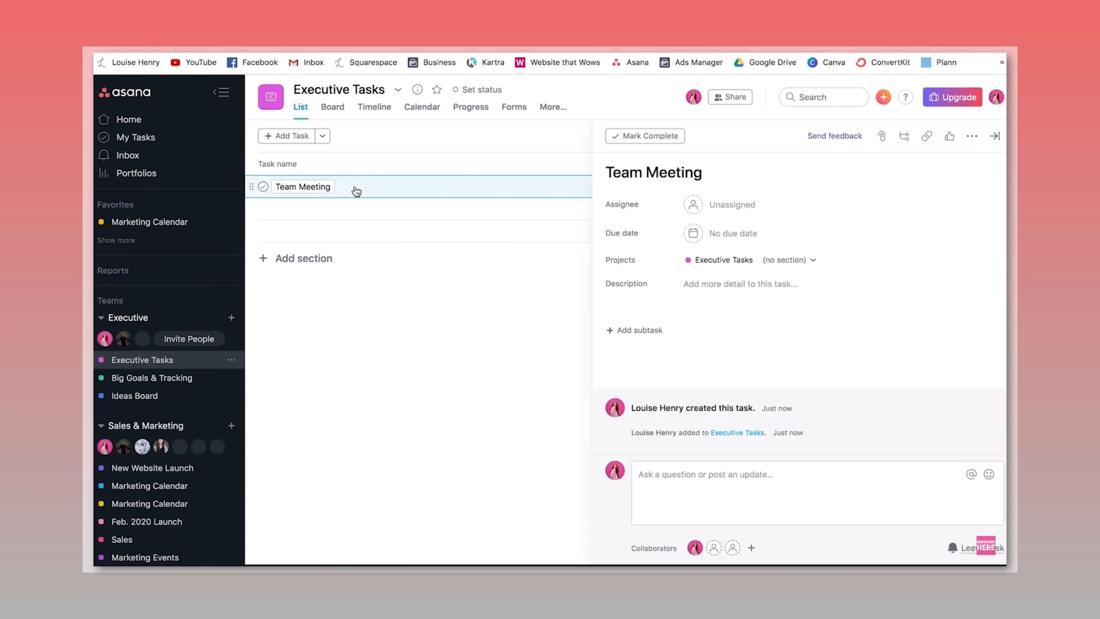
# Assign Team Meeting to yourself, due Jan 20 at 9:00am, repeating weekly.
pyautogui.click(730, 204)
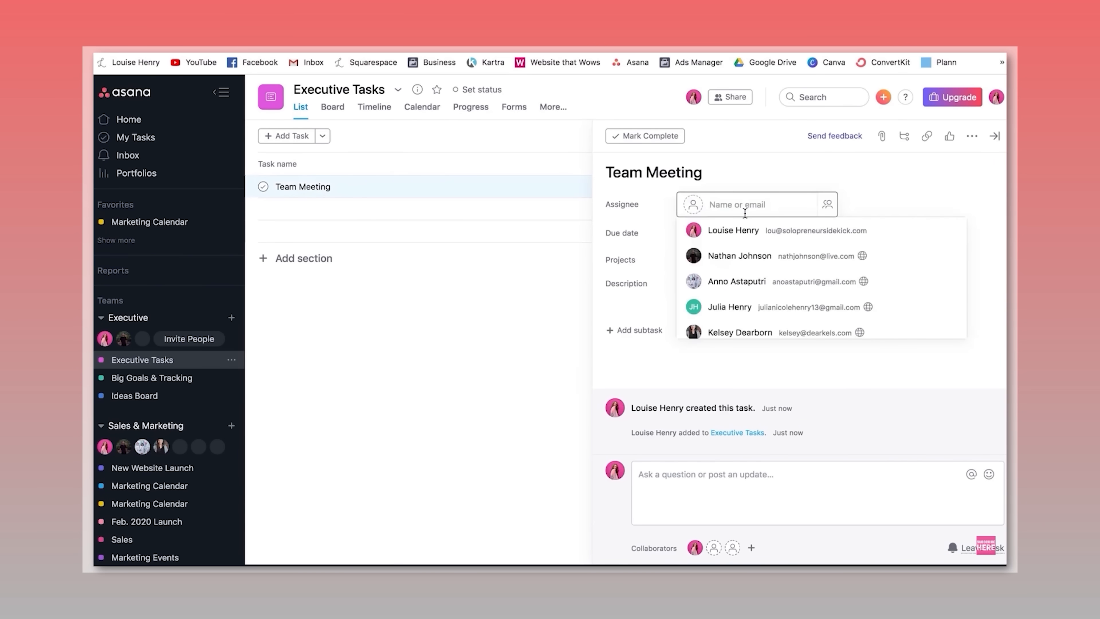
pyautogui.click(732, 230)
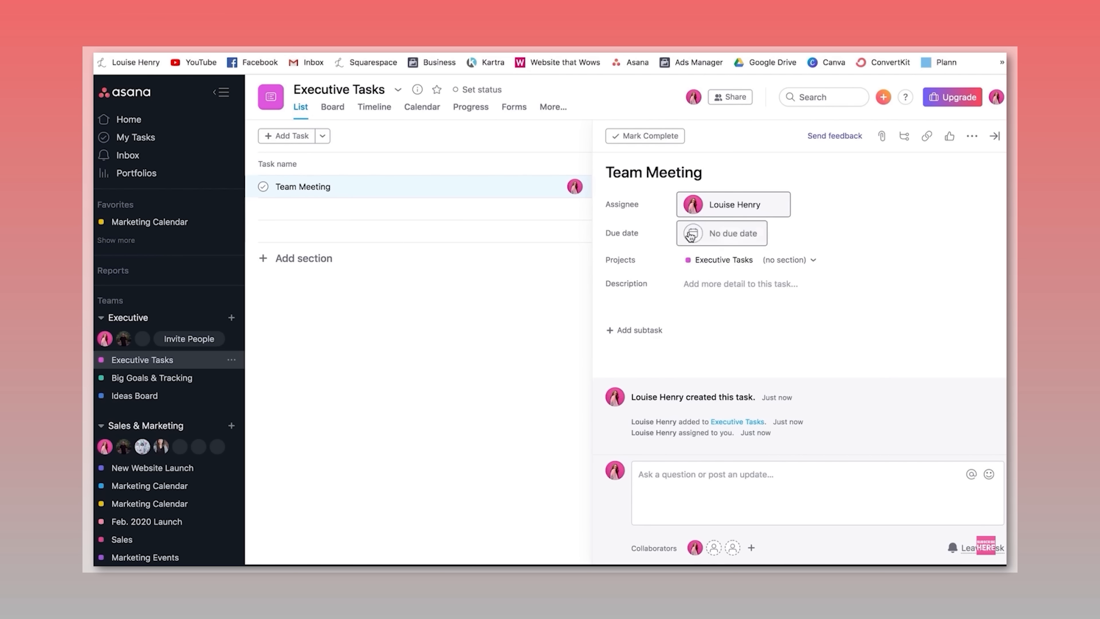
pyautogui.click(721, 233)
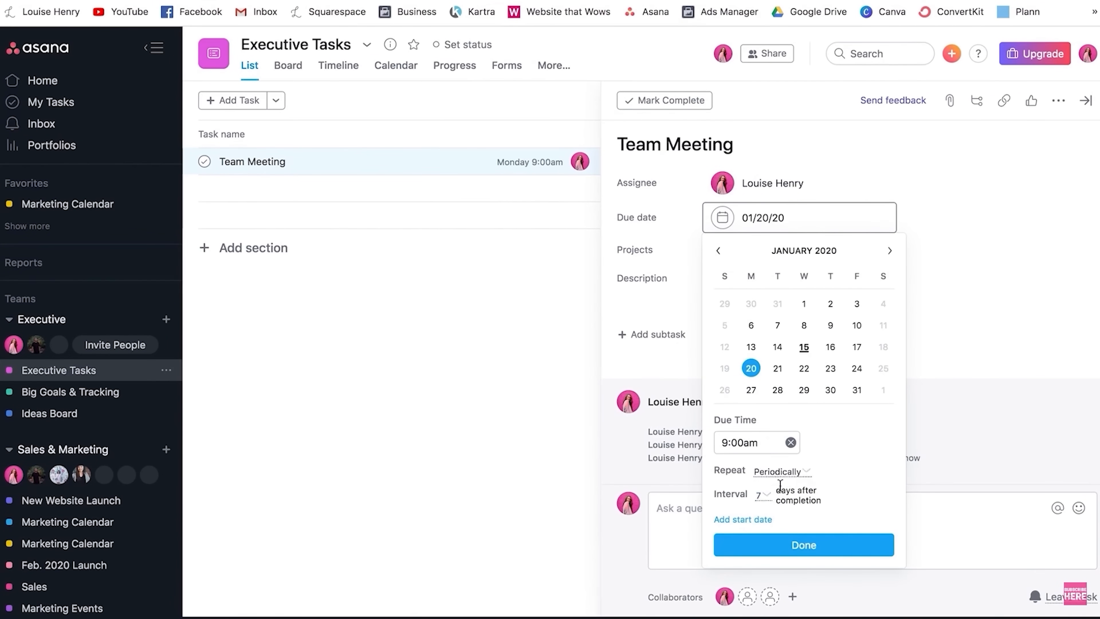
pyautogui.click(781, 471)
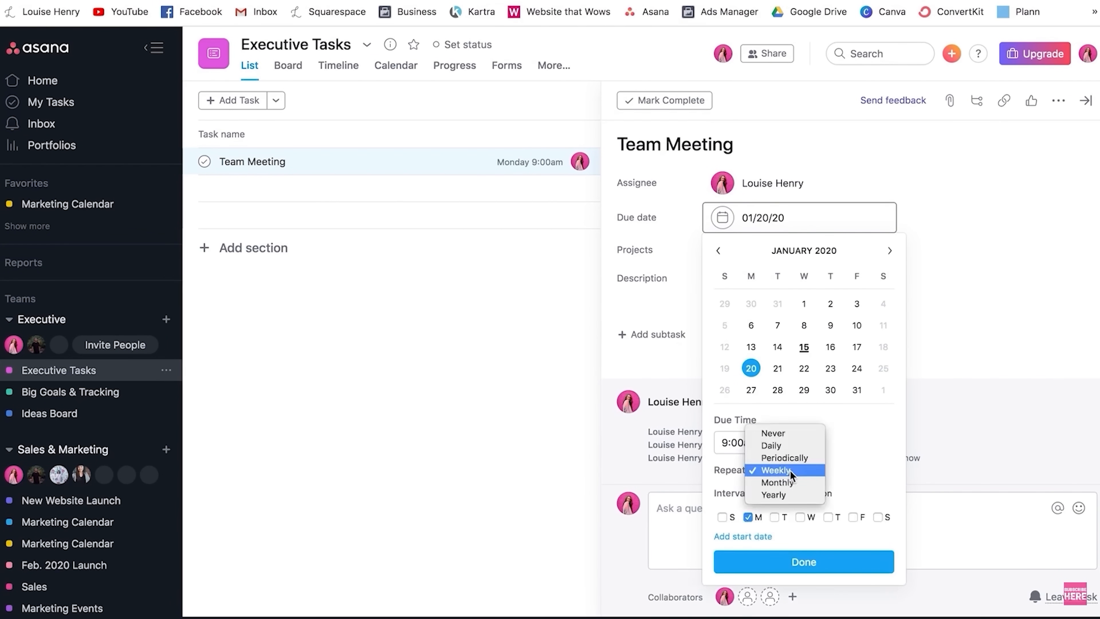
pyautogui.click(775, 470)
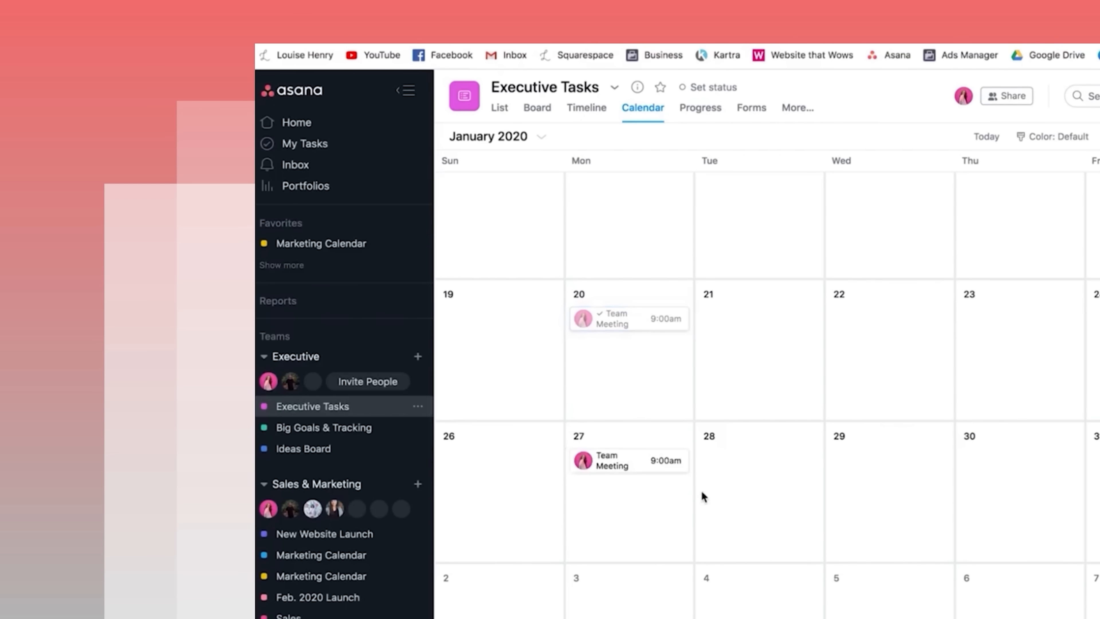
pyautogui.moveTo(711, 486)
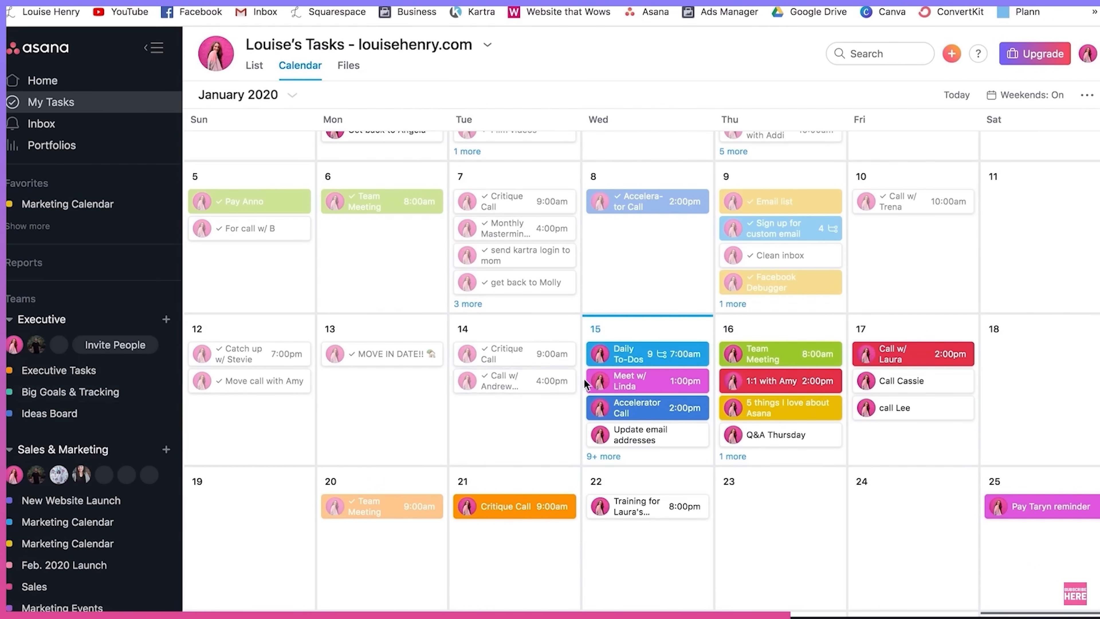
pyautogui.moveTo(516, 527)
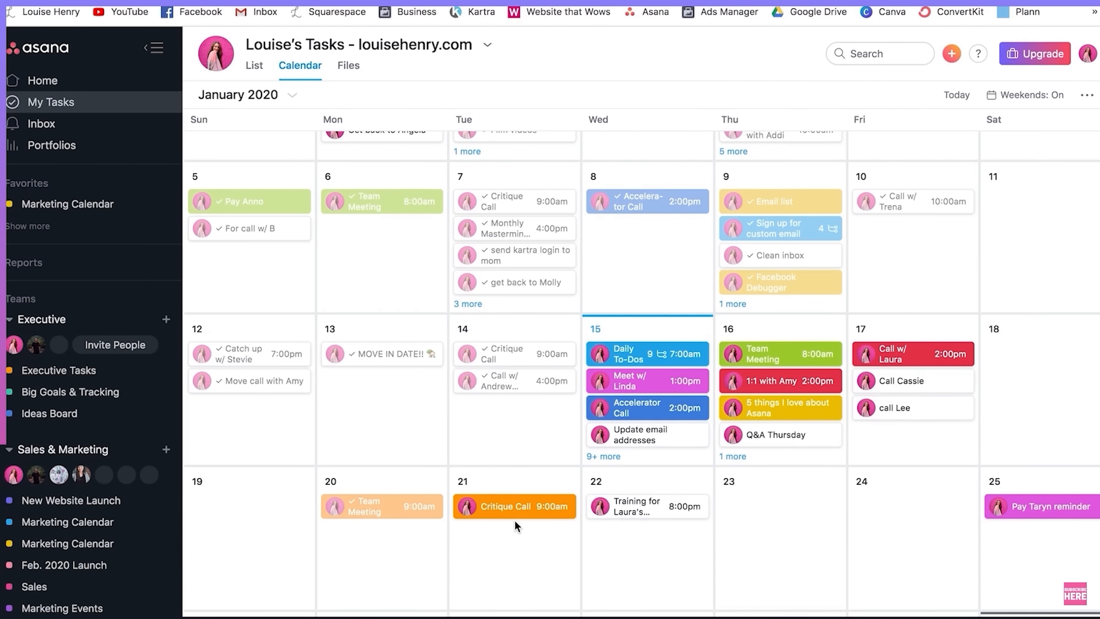
pyautogui.moveTo(513, 552)
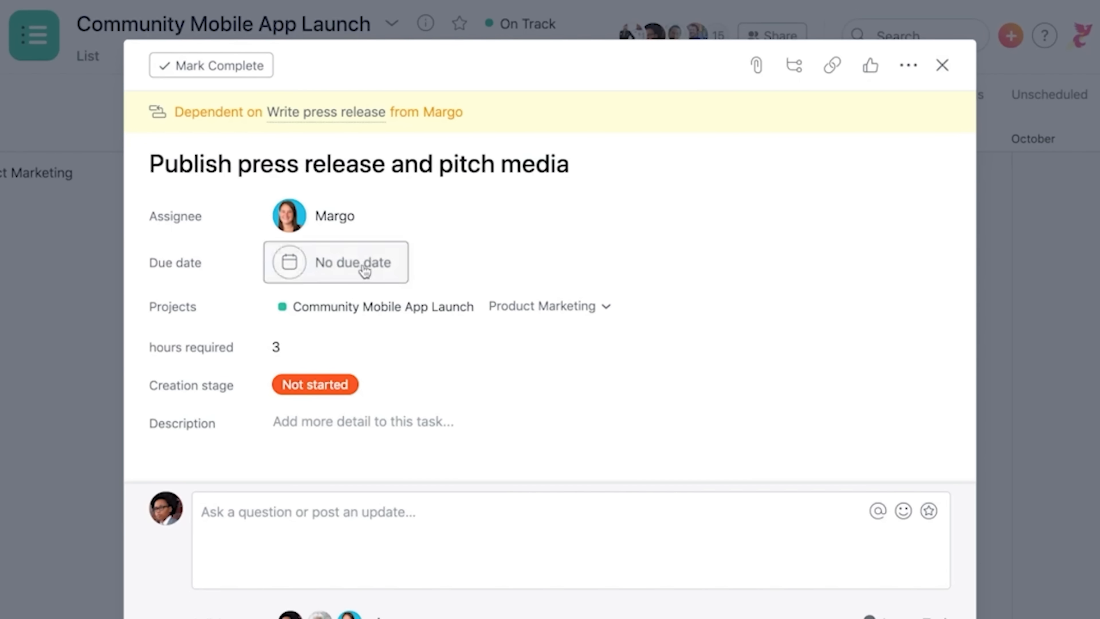
# Give the press release task a due date of Aug 24.
pyautogui.click(335, 262)
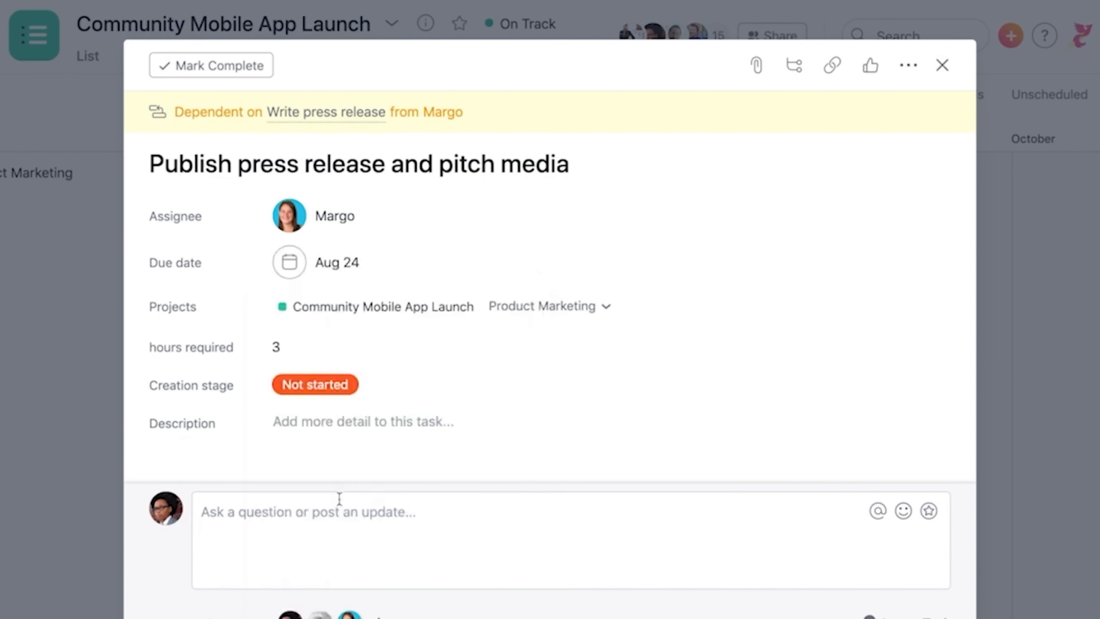
pyautogui.click(337, 261)
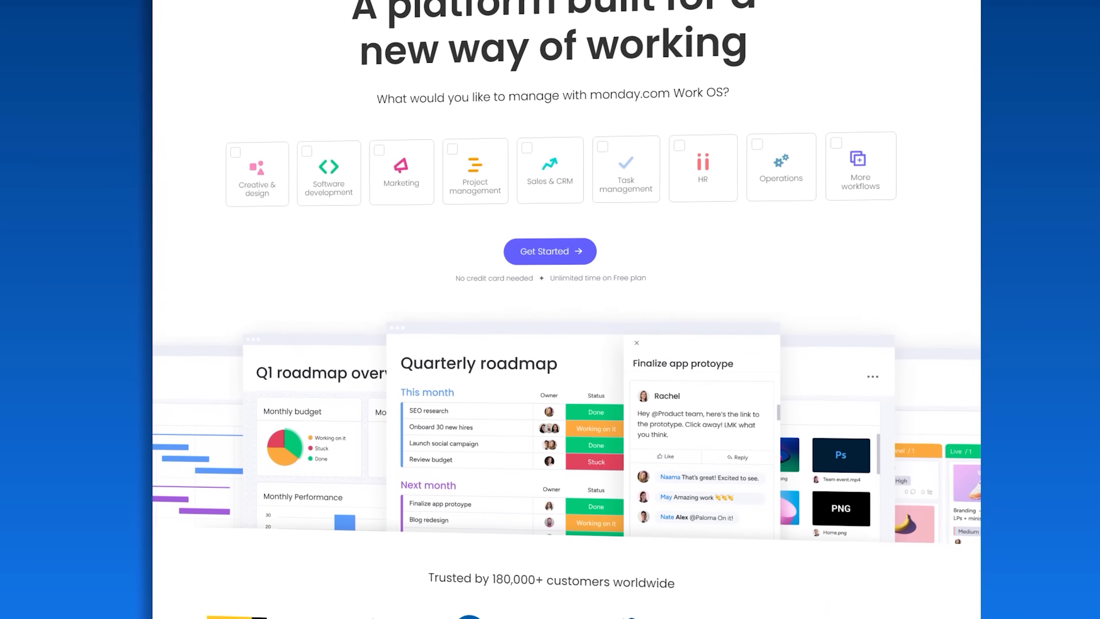
# Start a new board from templates and browse the Sales & CRM category.
pyautogui.scroll(-3)
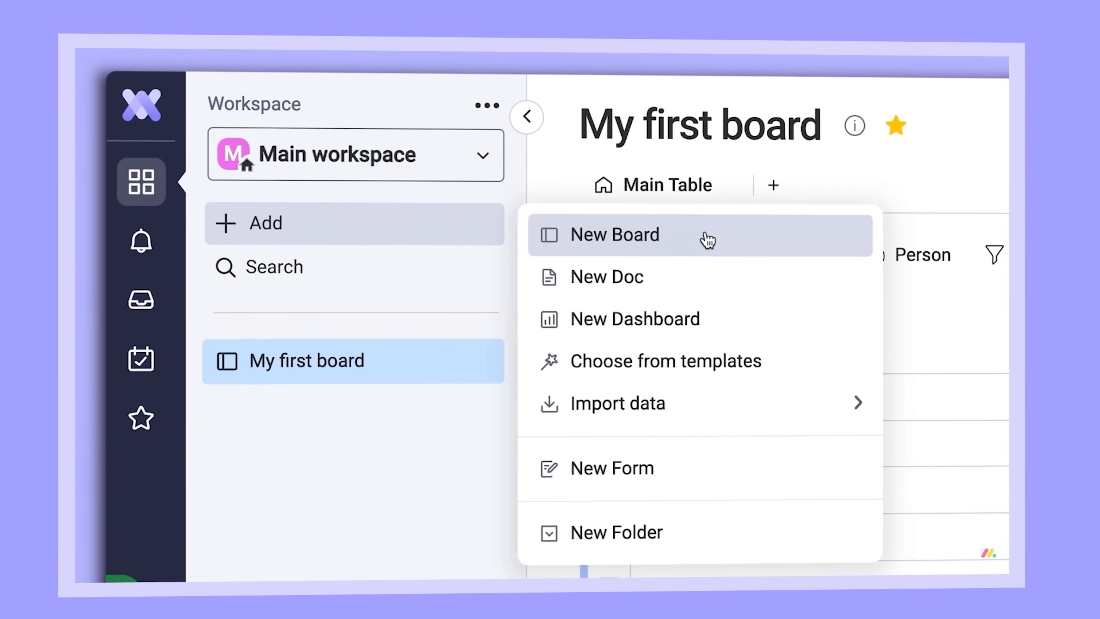
pyautogui.click(666, 361)
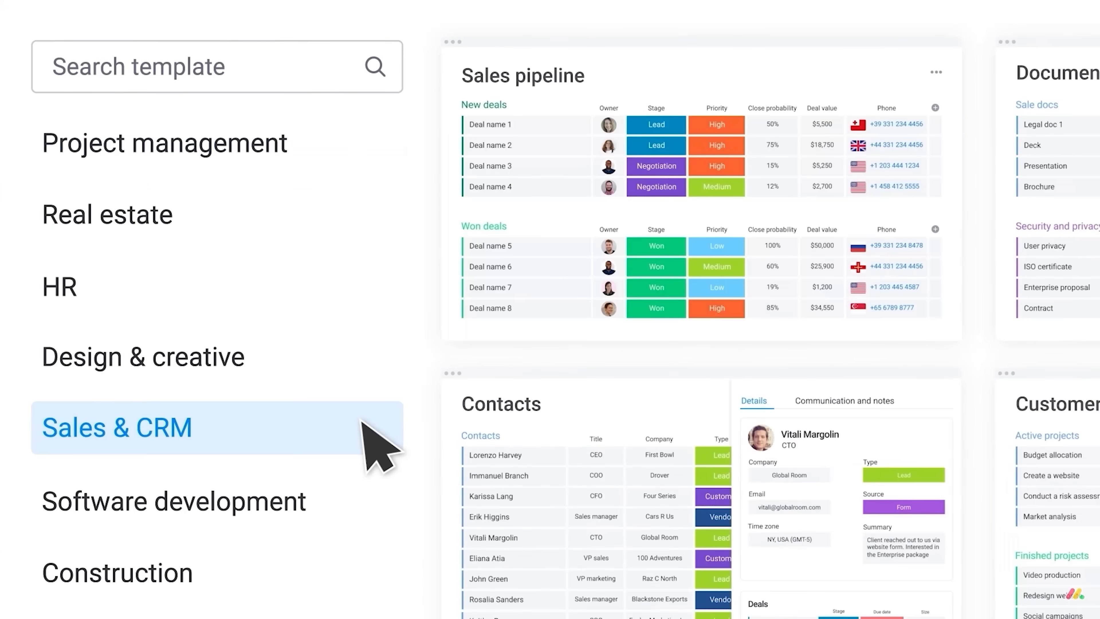
pyautogui.click(116, 427)
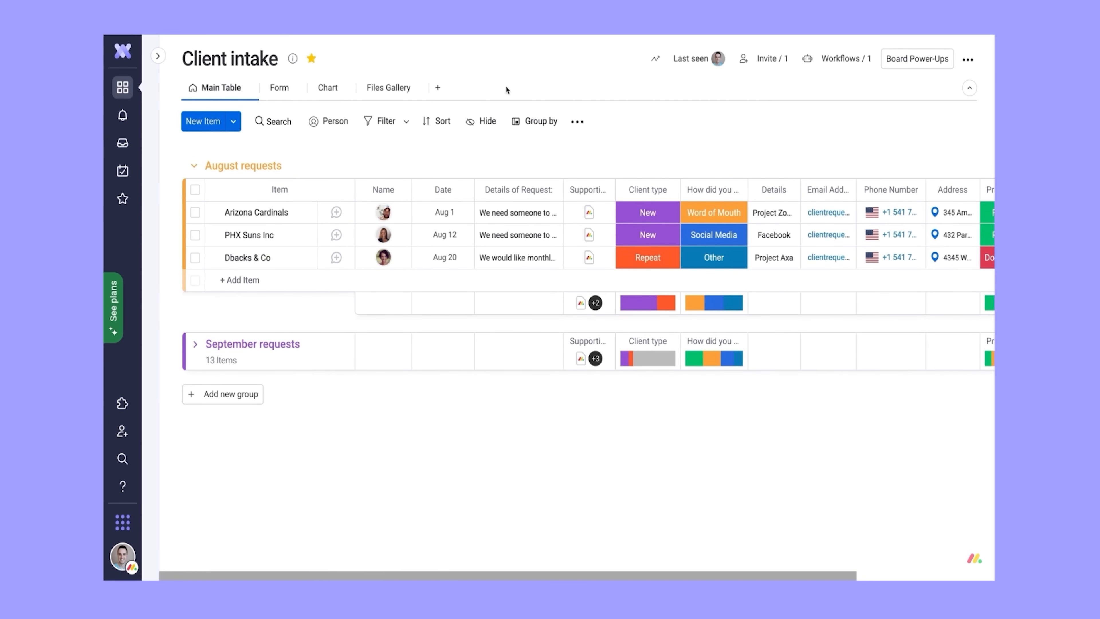
# View the Client intake board as Chart and Files Gallery, browse More views, then close the Views Center.
pyautogui.click(326, 87)
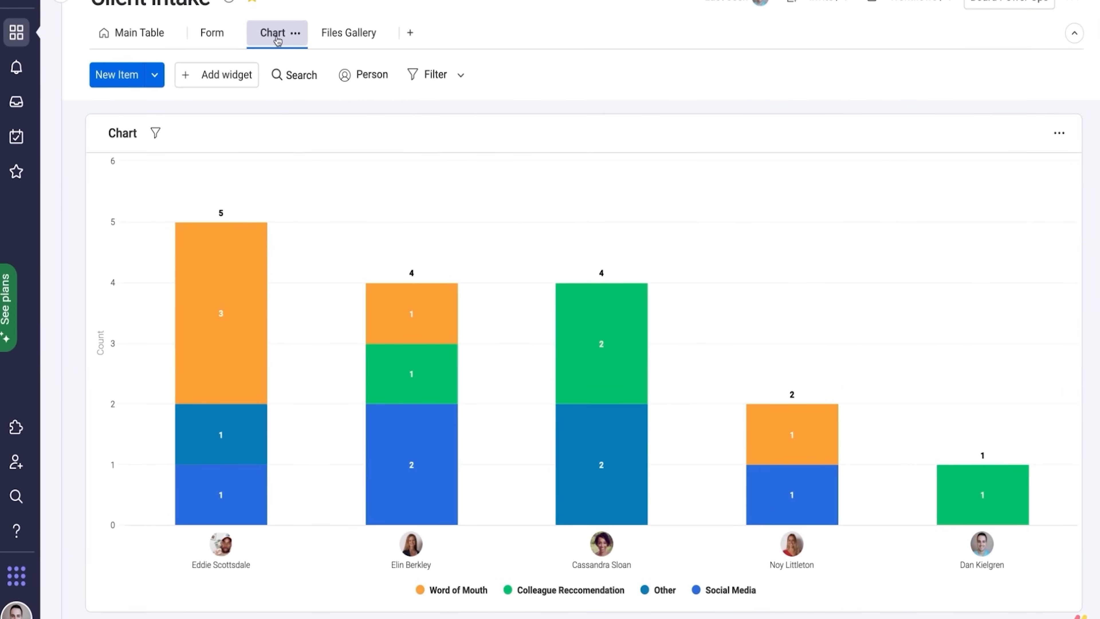
pyautogui.moveTo(349, 32)
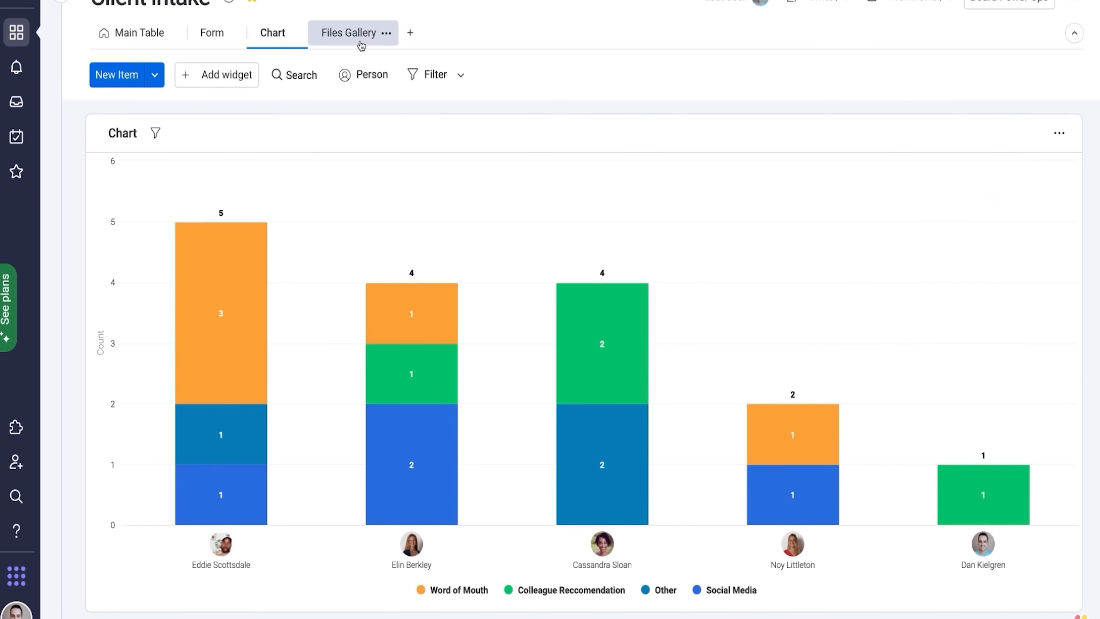
pyautogui.click(349, 32)
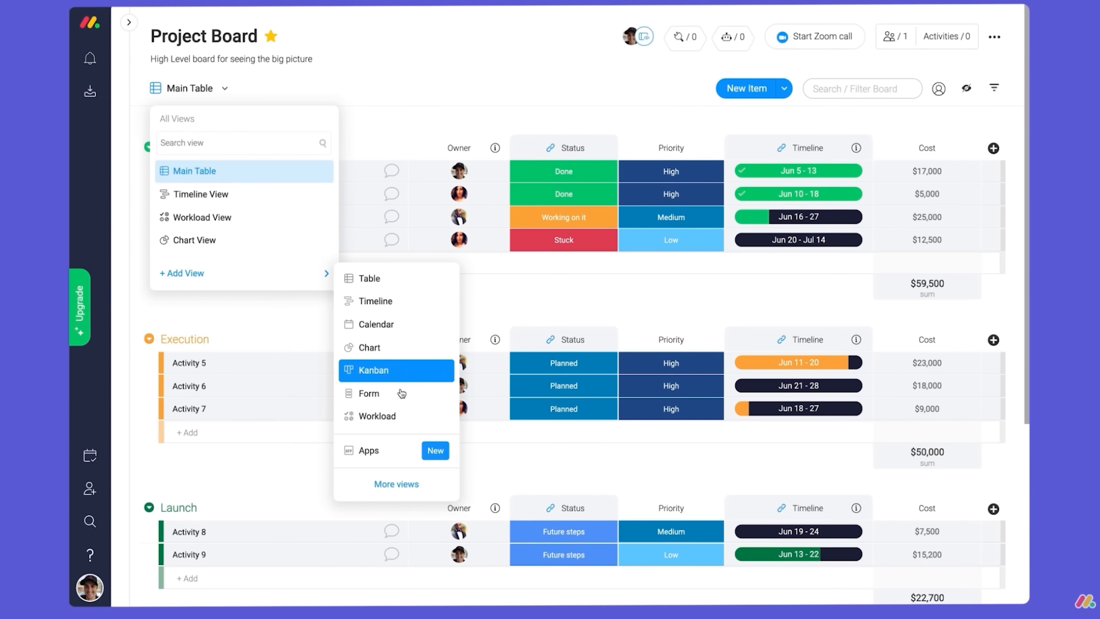
pyautogui.click(395, 483)
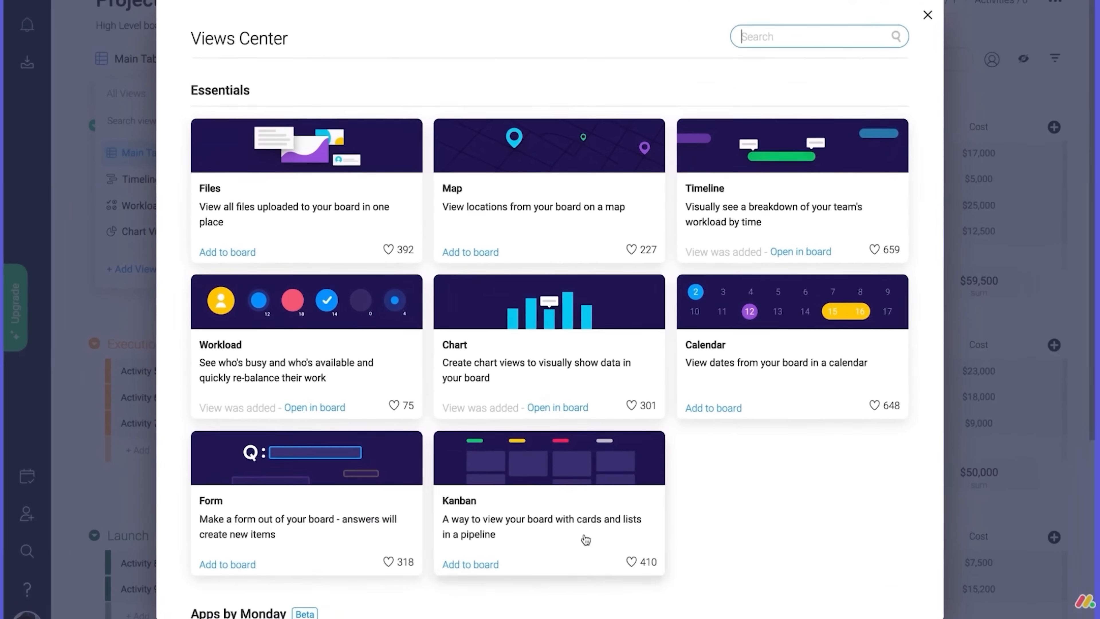
pyautogui.click(927, 15)
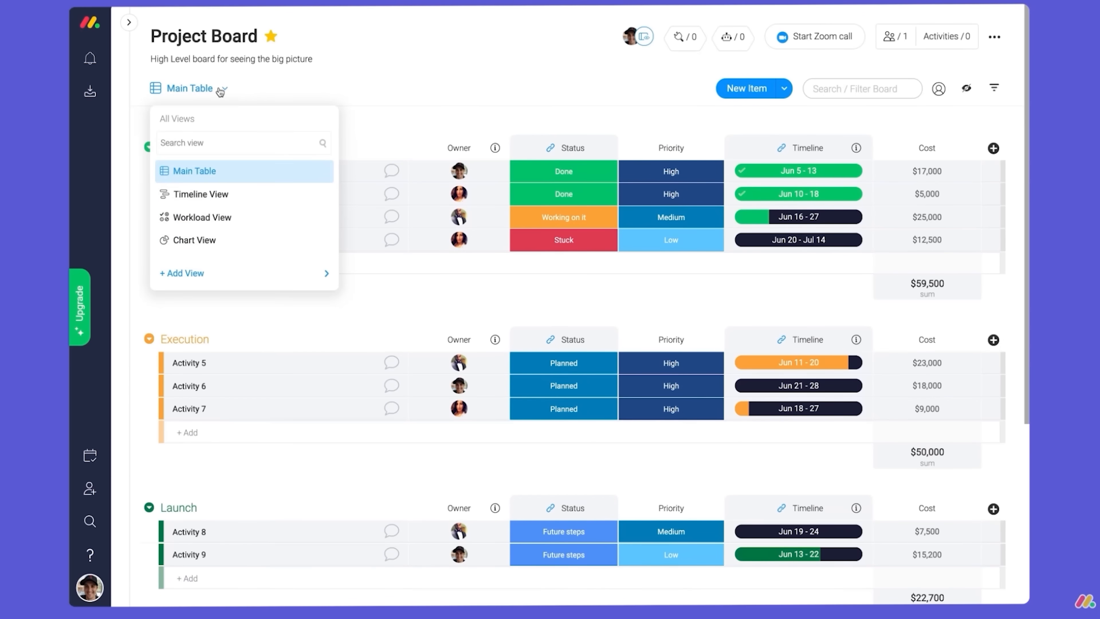
pyautogui.click(201, 194)
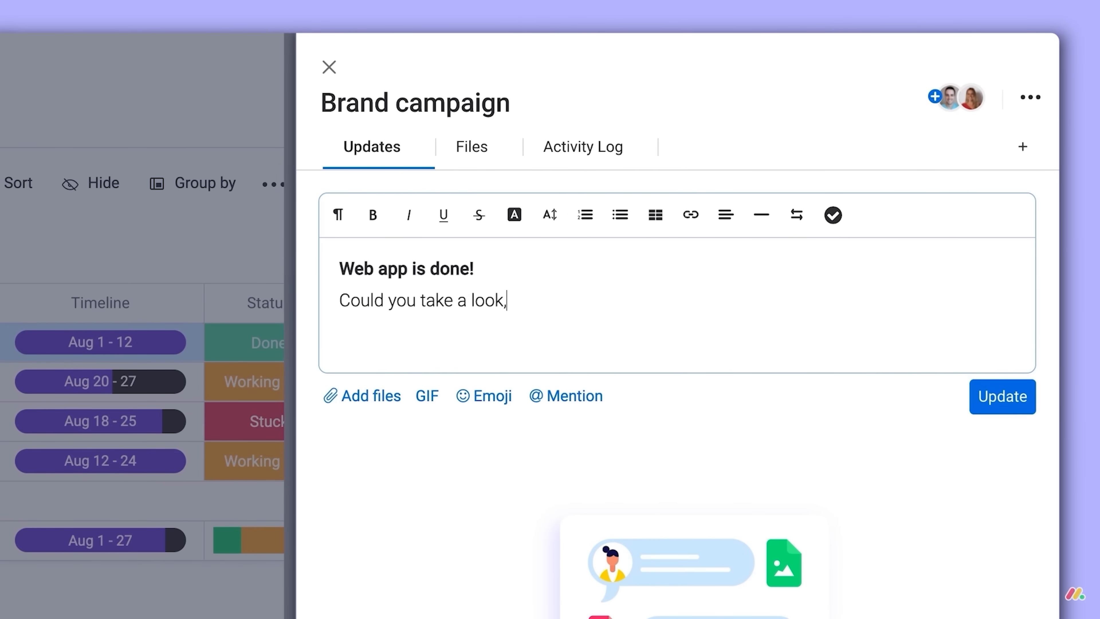
pyautogui.write('@Noy Littleton?')
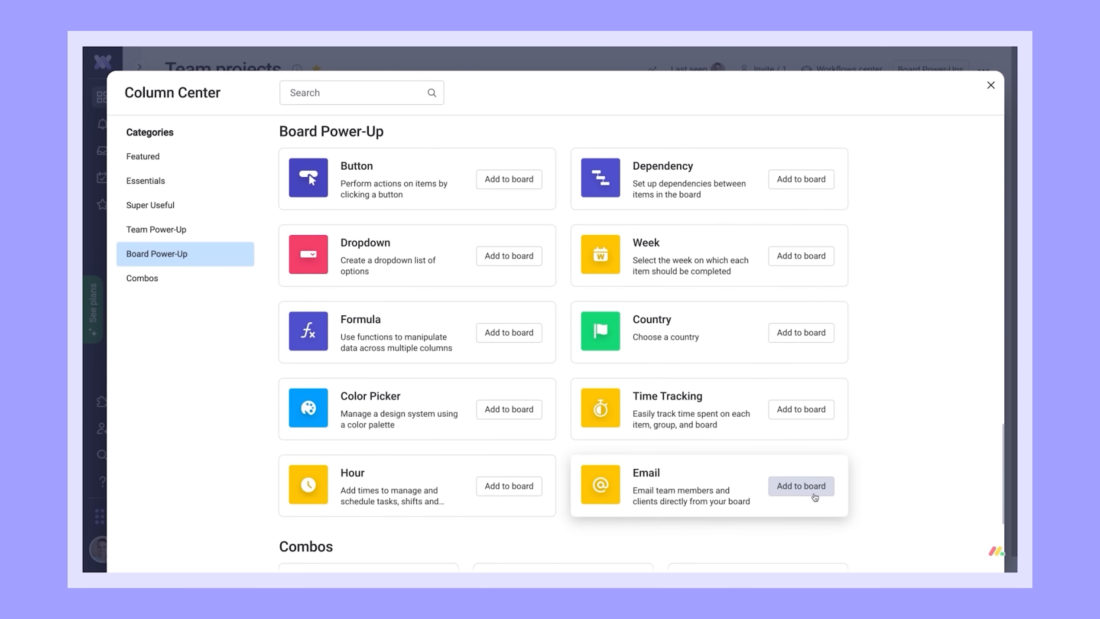
pyautogui.click(800, 485)
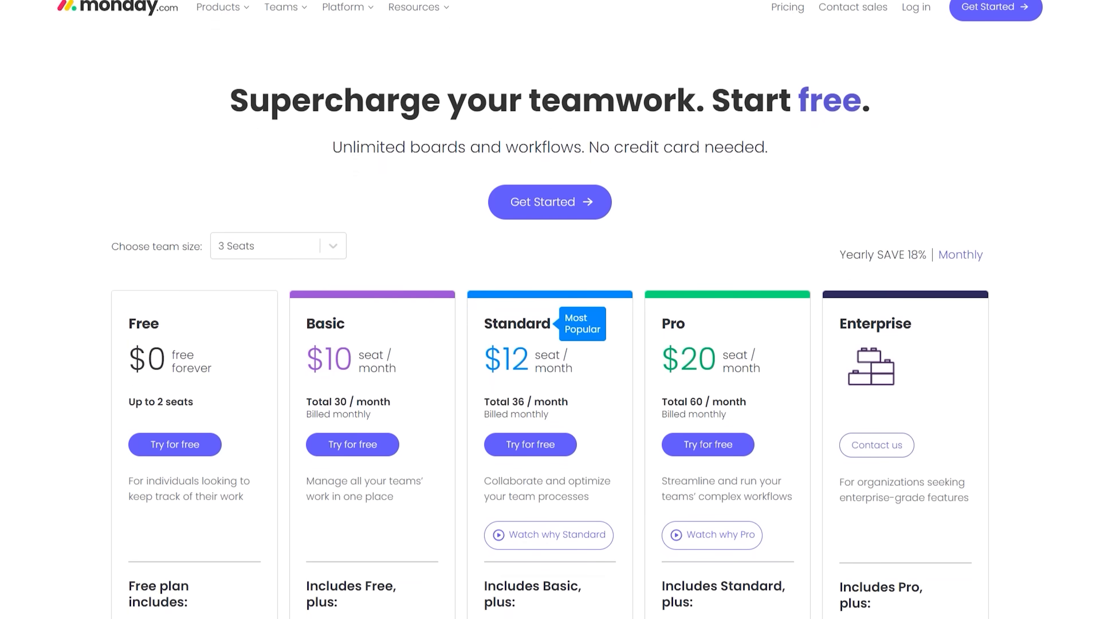
# Scroll the pricing page through the Free, Basic, Standard, Pro and Enterprise plans.
pyautogui.scroll(-3)
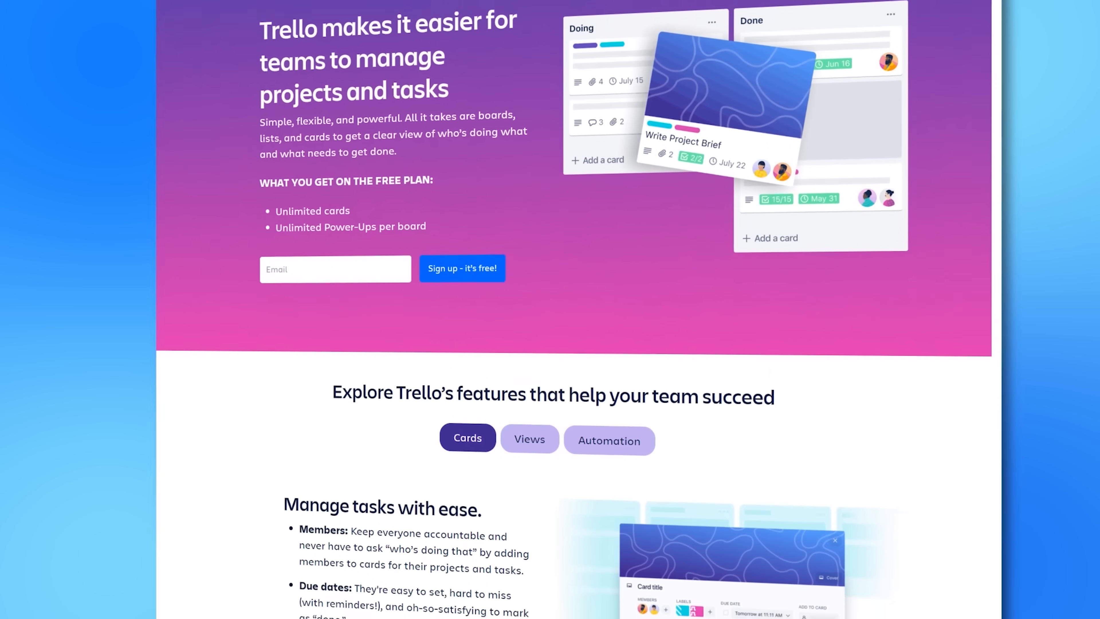
# Scroll through Trello's homepage features and pricing page.
pyautogui.scroll(-3)
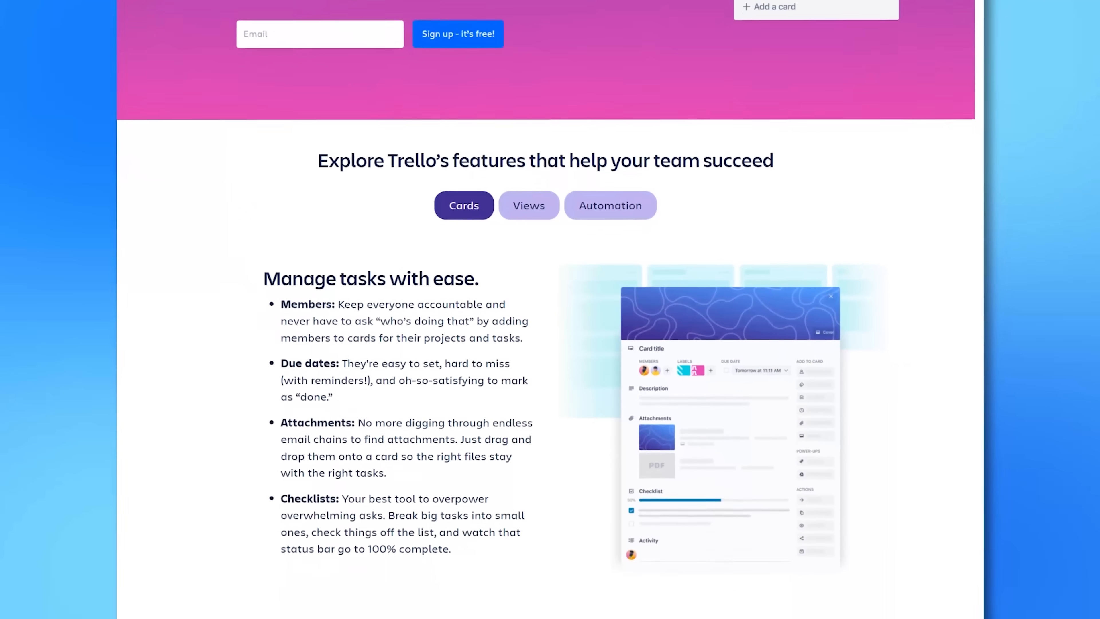
pyautogui.scroll(-3)
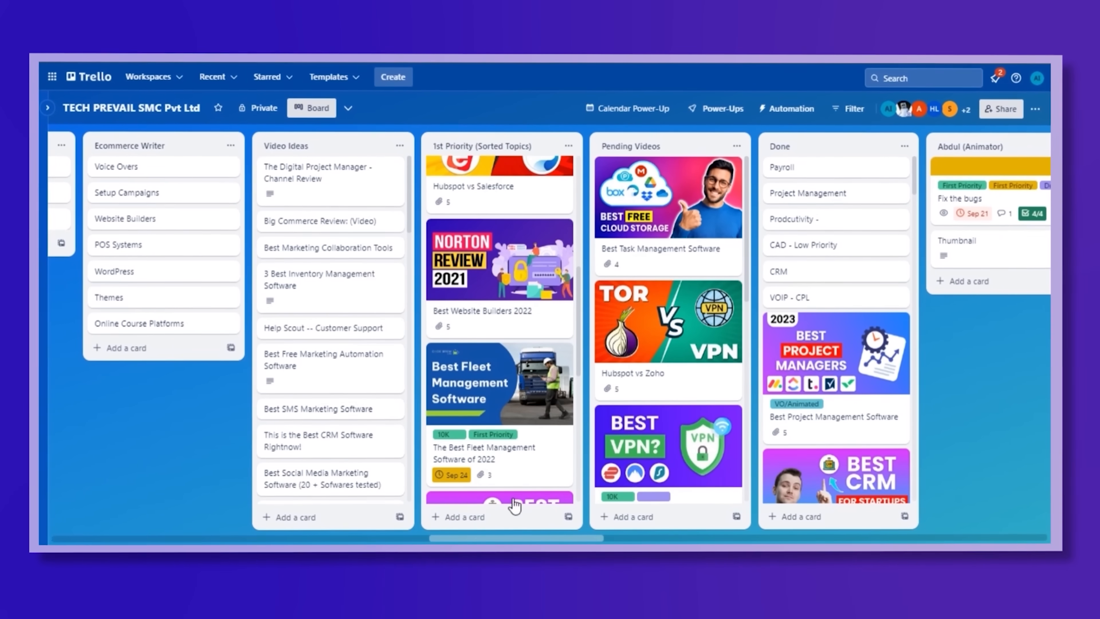
pyautogui.scroll(-3)
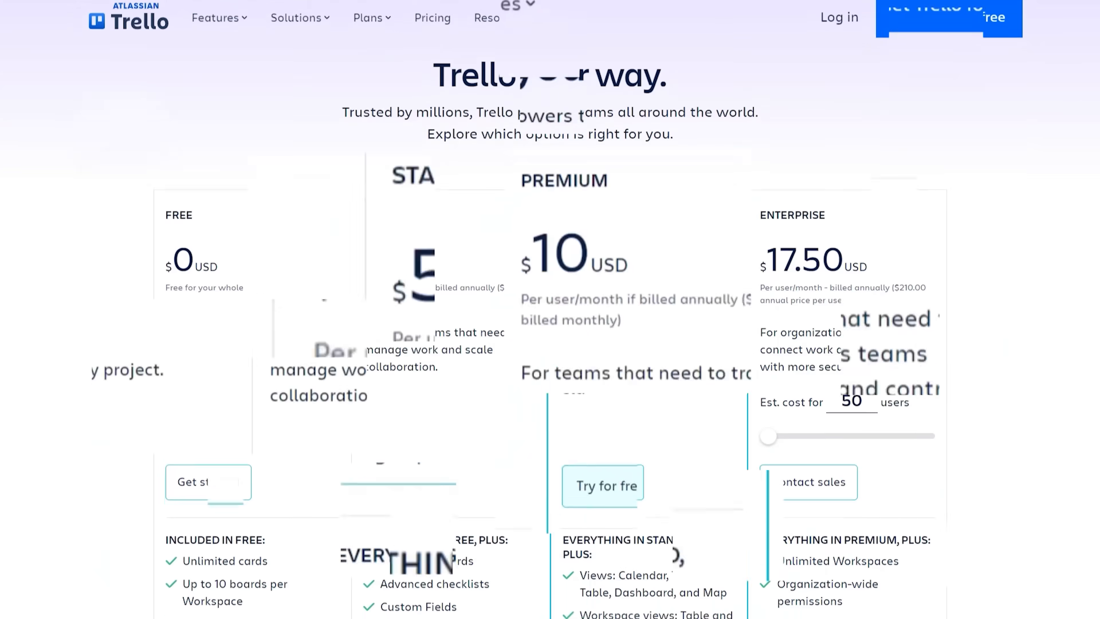
pyautogui.scroll(-3)
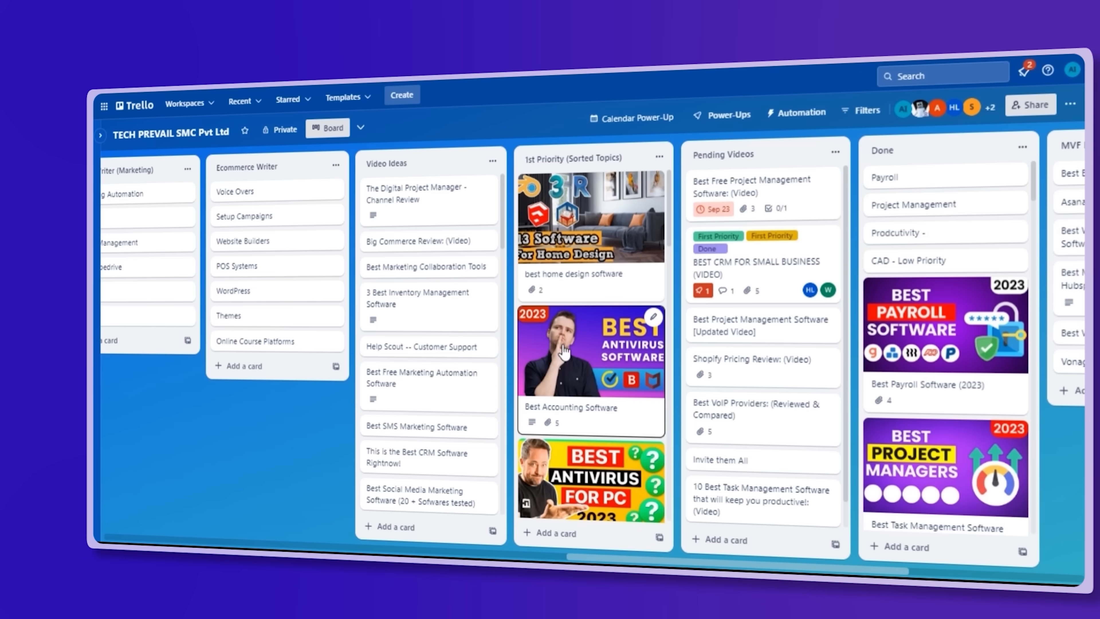
pyautogui.click(589, 351)
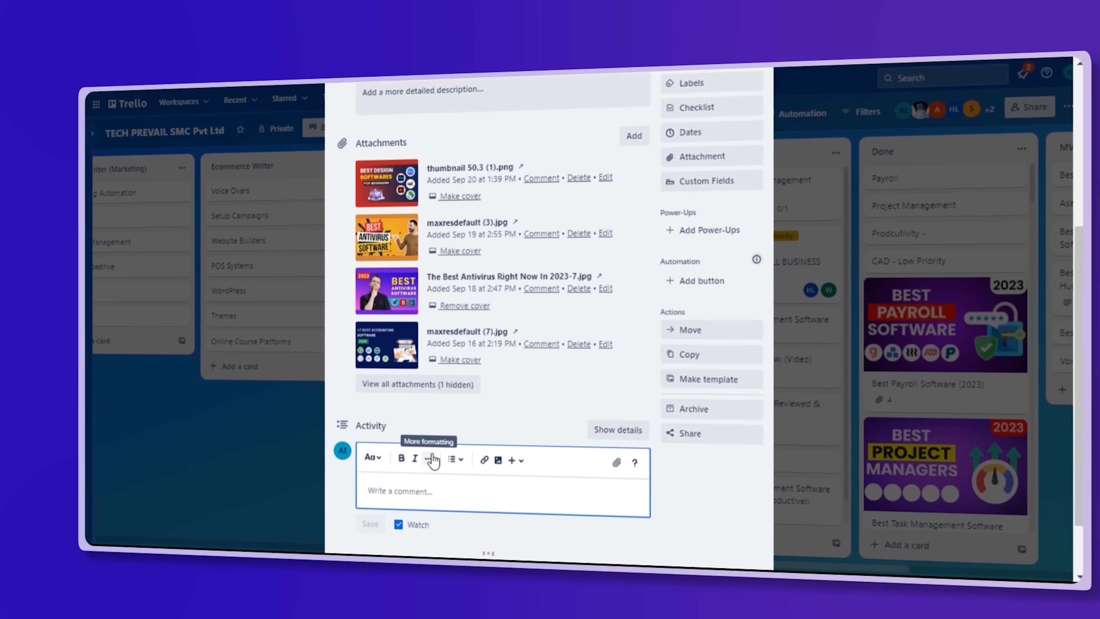
pyautogui.write('@abdulqadoosijaz')
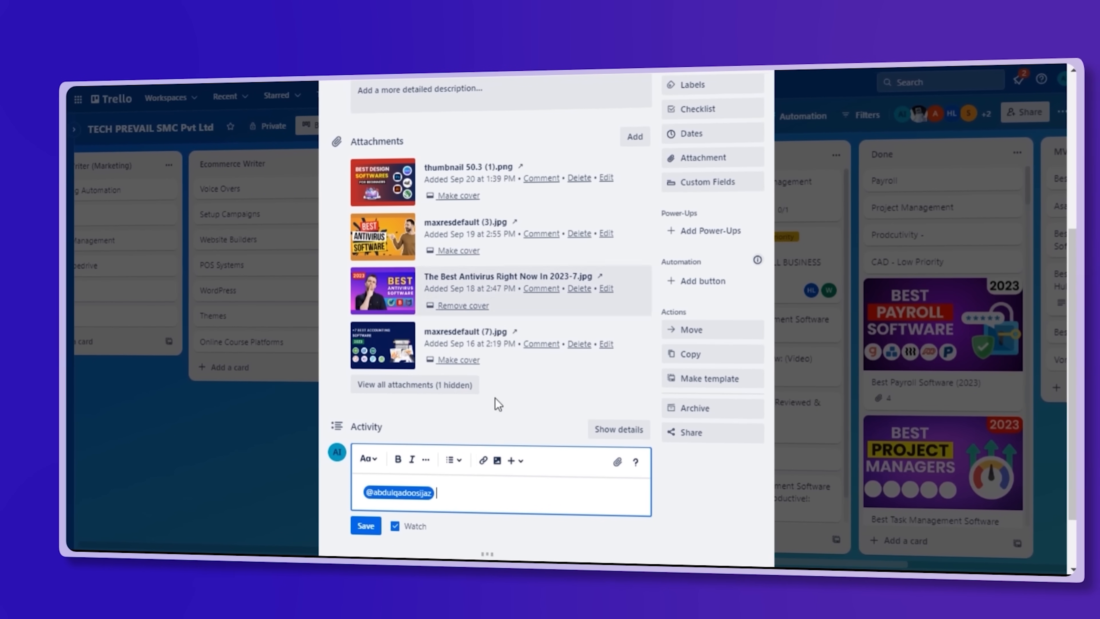
pyautogui.click(365, 525)
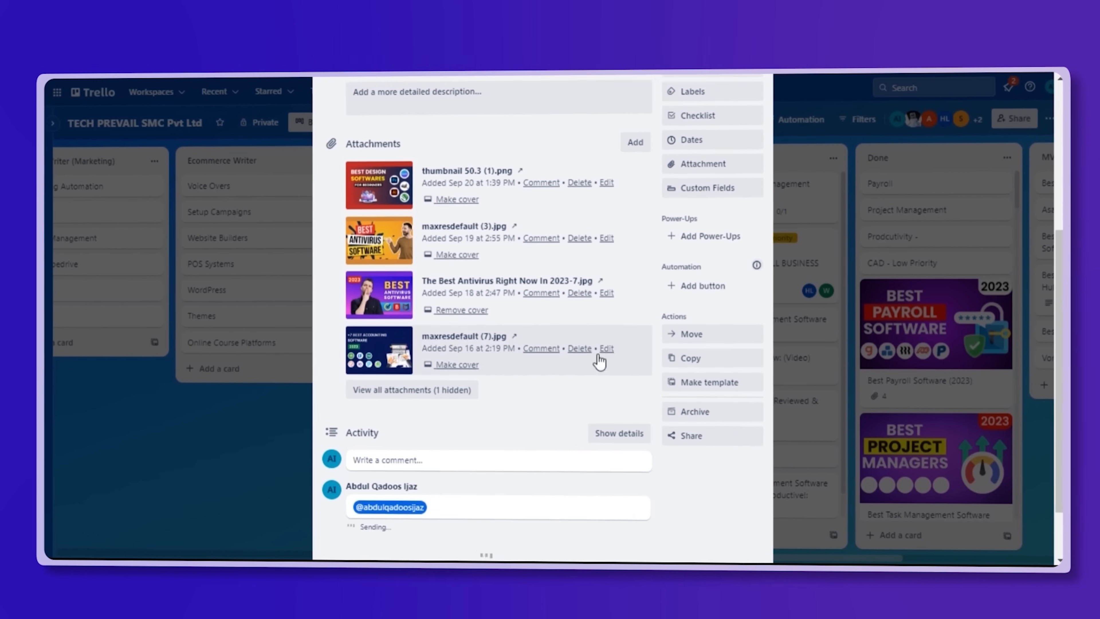
# Start attaching a file to the card and close the Attach popover.
pyautogui.click(705, 163)
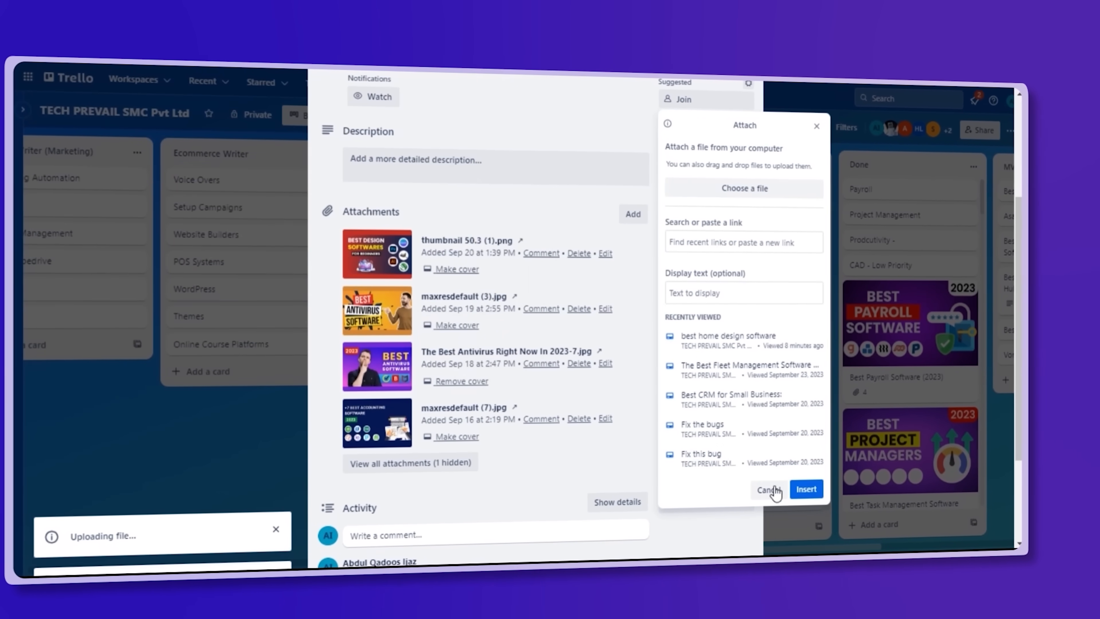
pyautogui.click(766, 489)
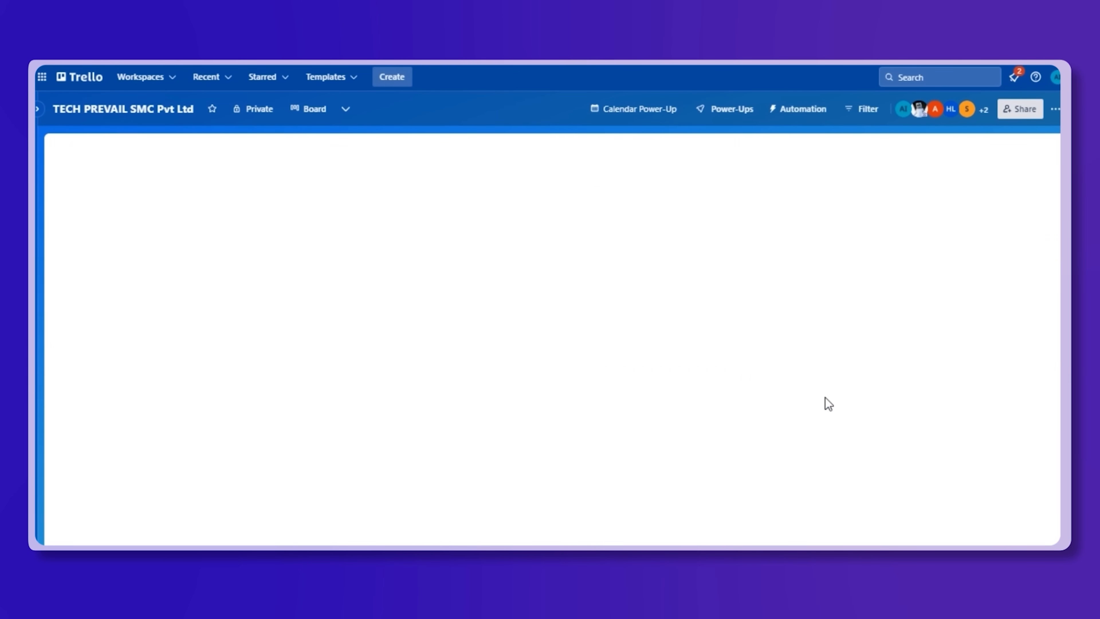
# Look at Trello's automation rules, then return to the TECH PREVAIL SMC Pvt Ltd board and check its other views.
pyautogui.click(797, 109)
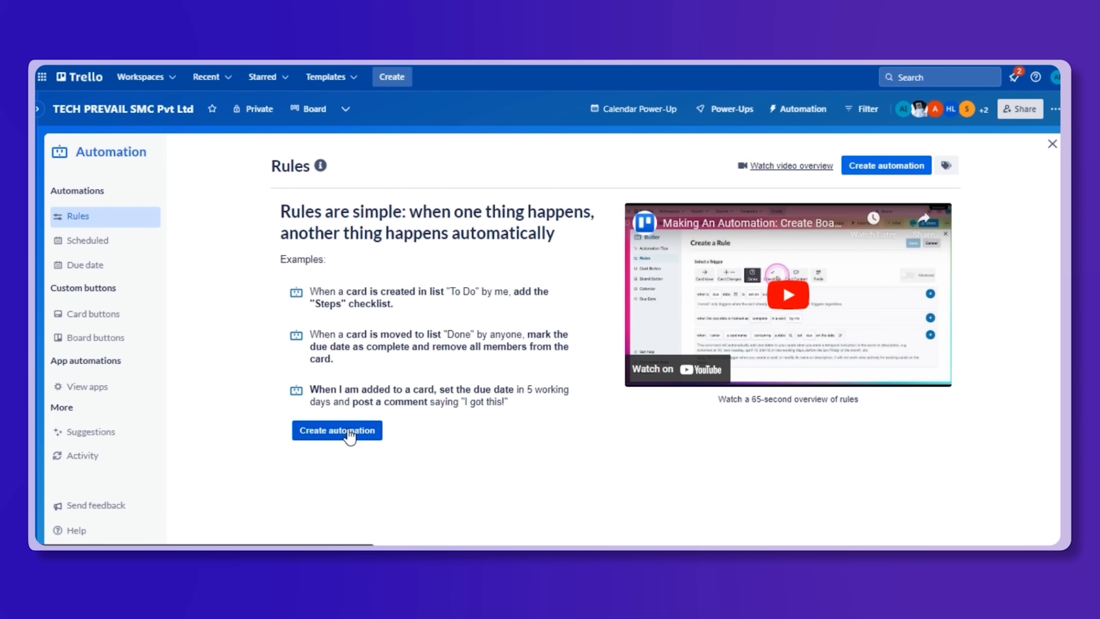
pyautogui.click(337, 430)
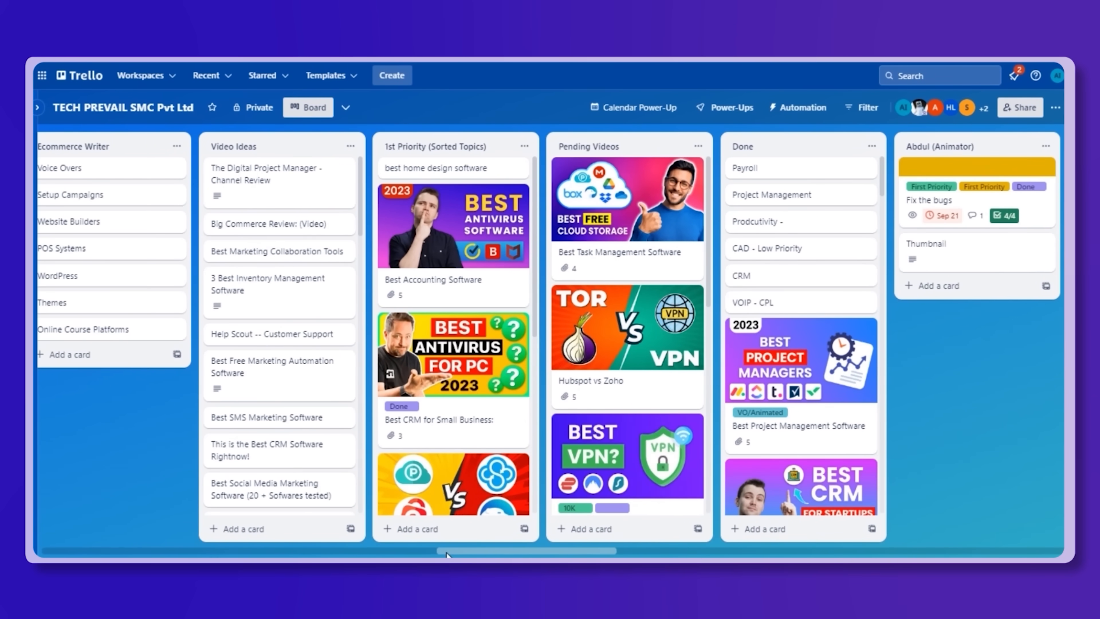
pyautogui.click(345, 107)
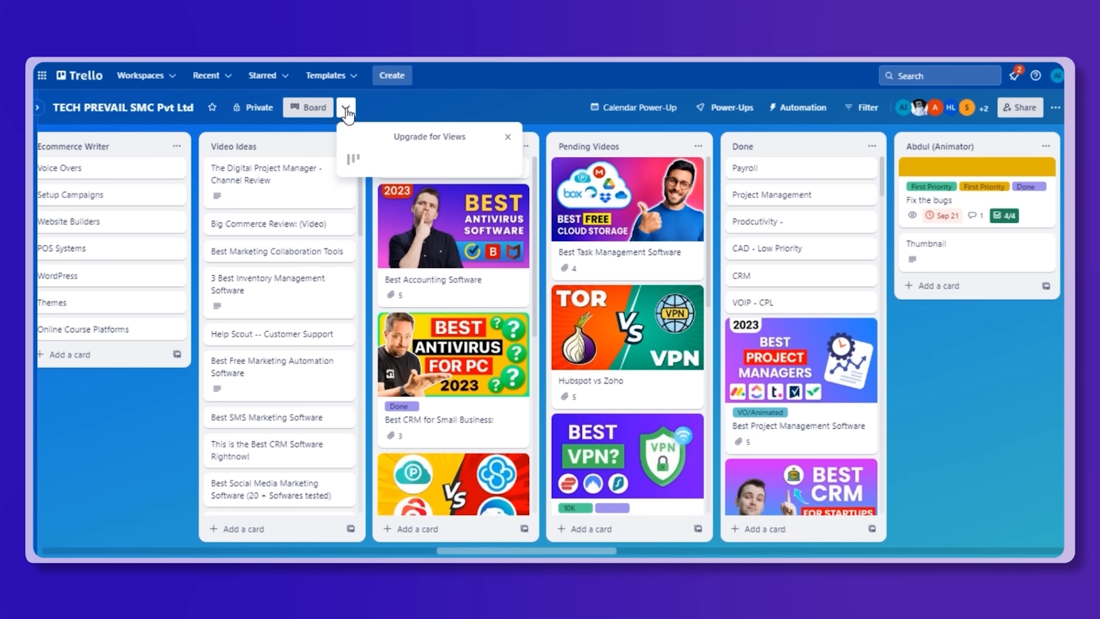
pyautogui.click(345, 107)
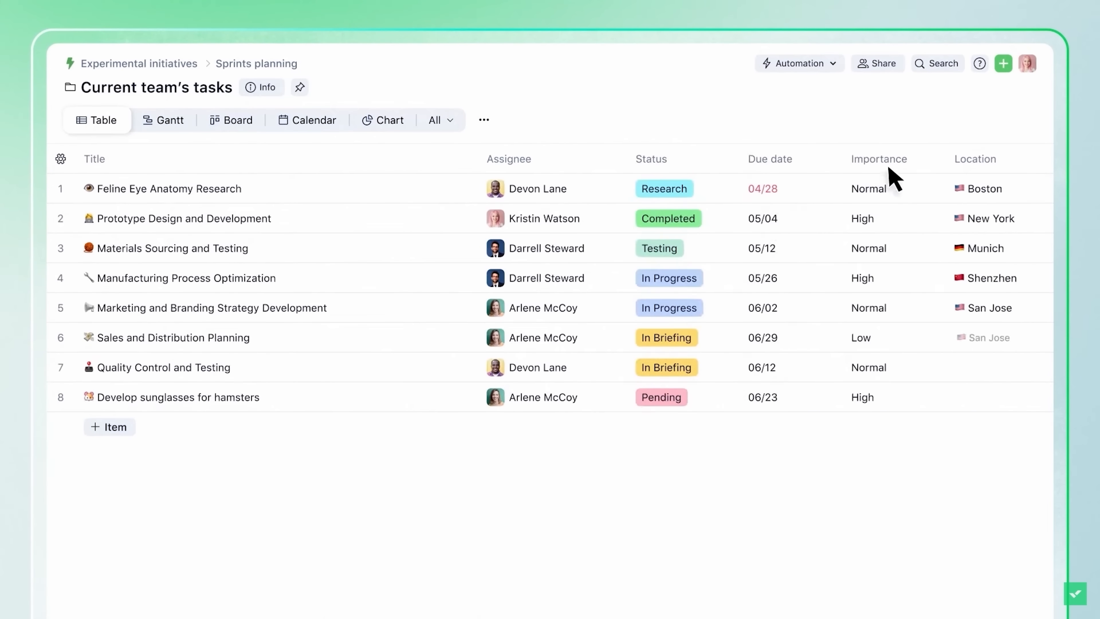
# Group the Wrike IT Team task list by Status instead of Priority.
pyautogui.click(109, 426)
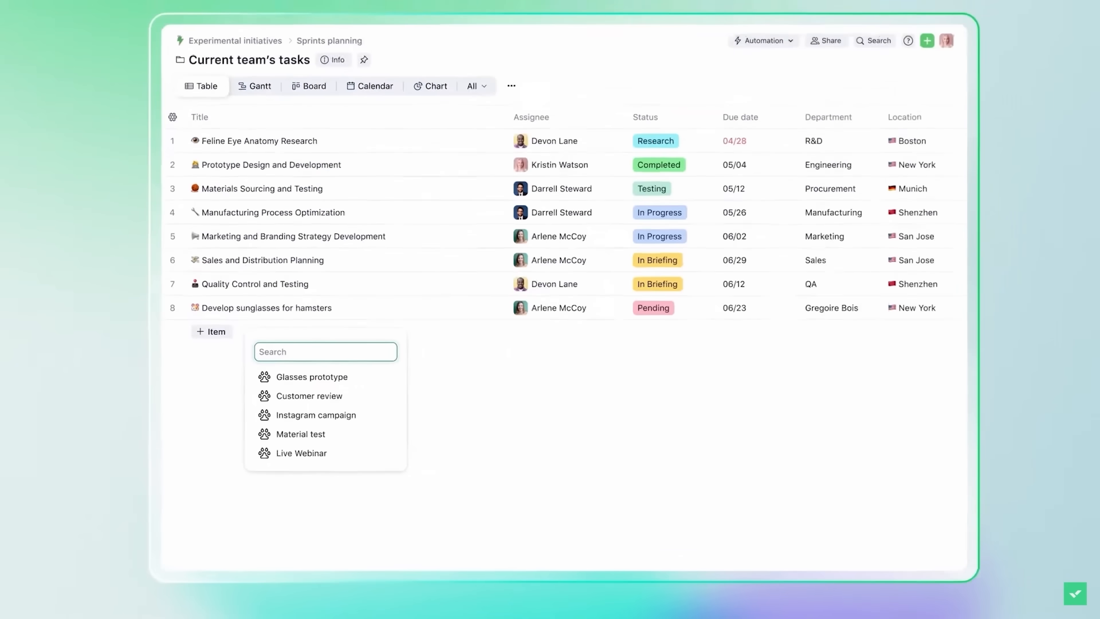
pyautogui.click(257, 85)
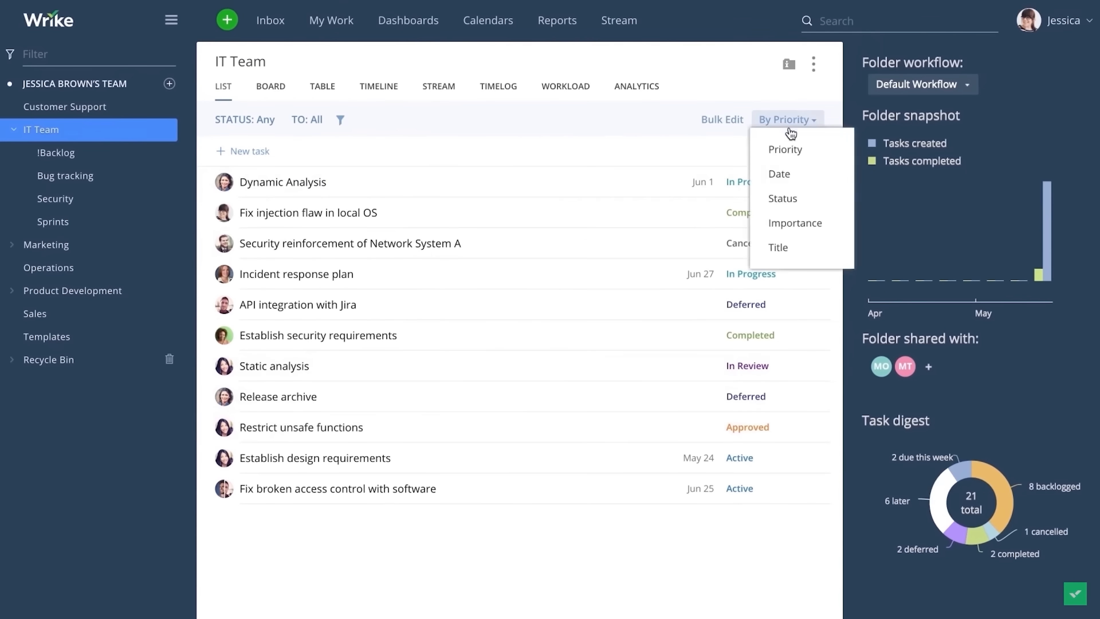
pyautogui.click(781, 198)
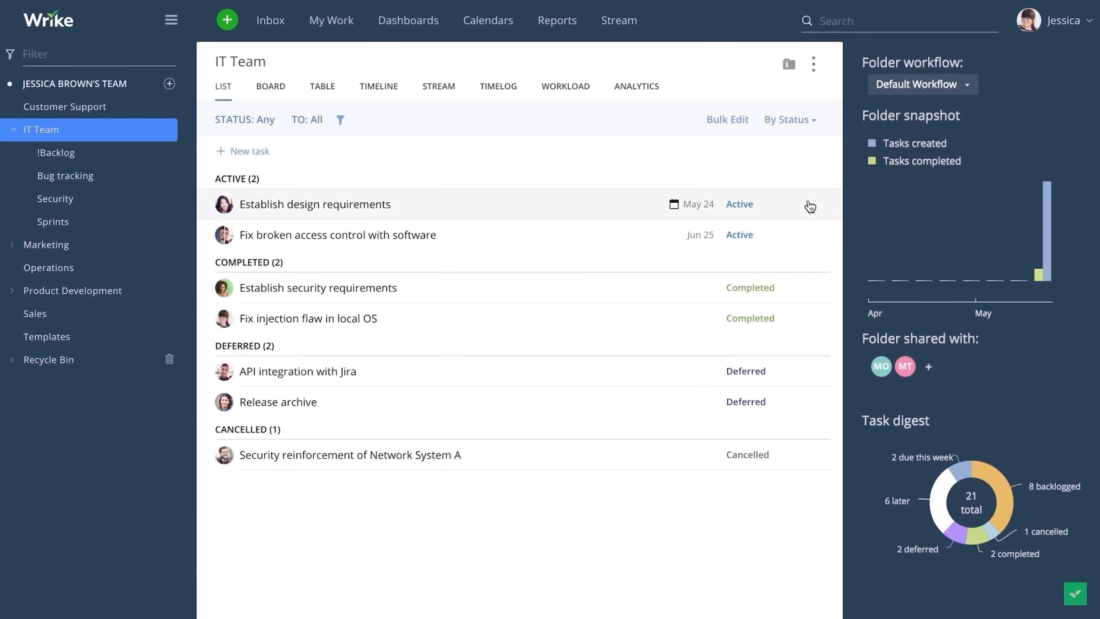
pyautogui.moveTo(808, 202)
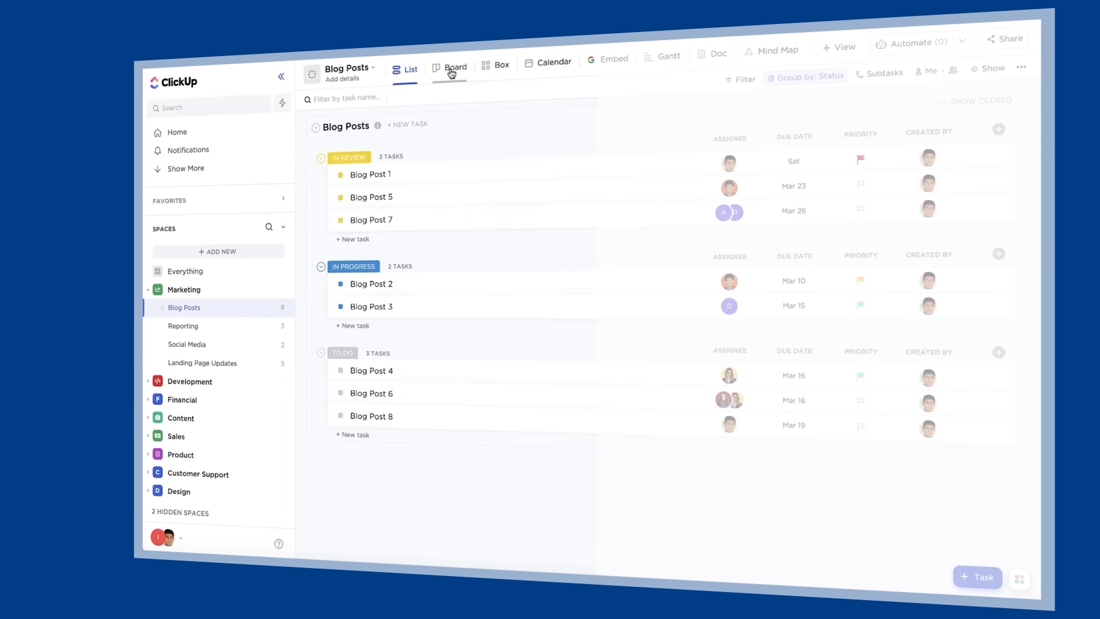
# Show the Blog Posts tasks as a board, box workload cards and a March 2021 month calendar.
pyautogui.click(455, 65)
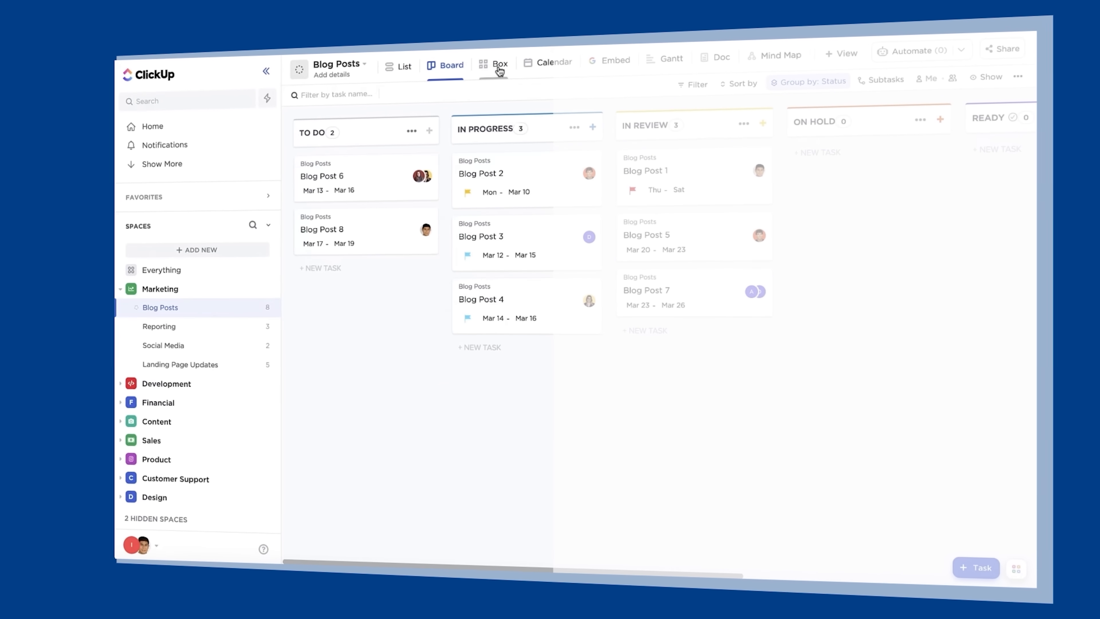
pyautogui.click(494, 65)
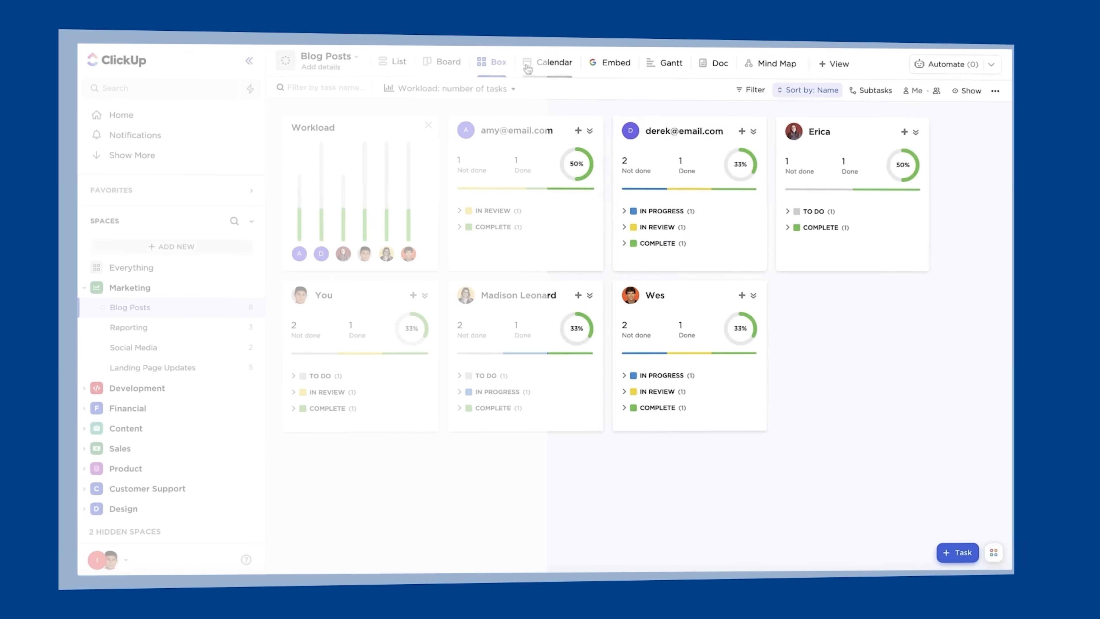
pyautogui.click(554, 62)
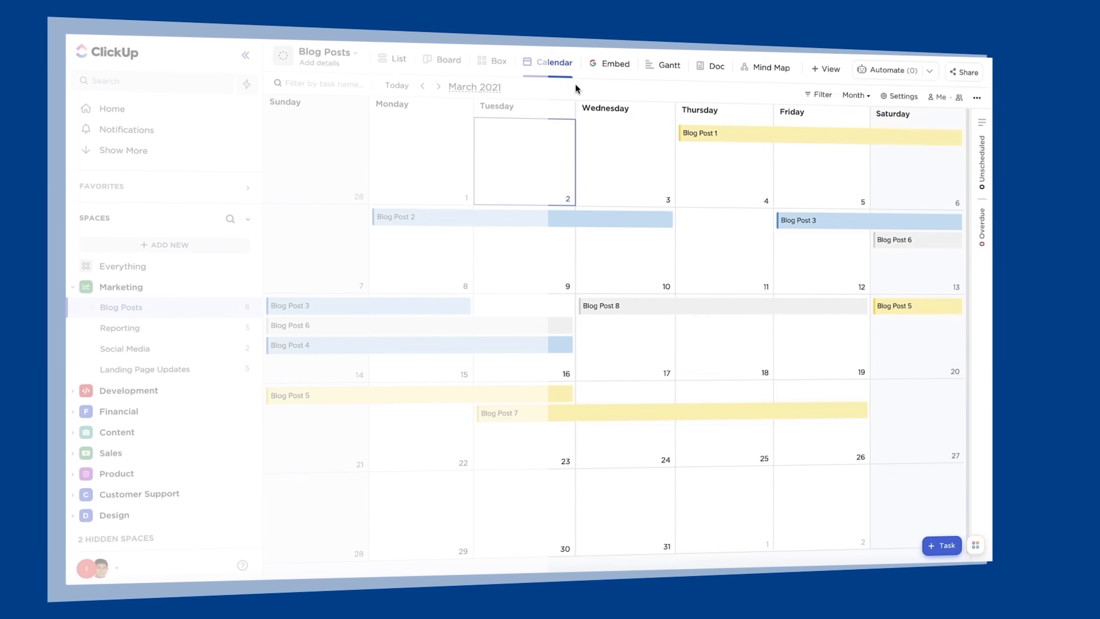
pyautogui.click(853, 96)
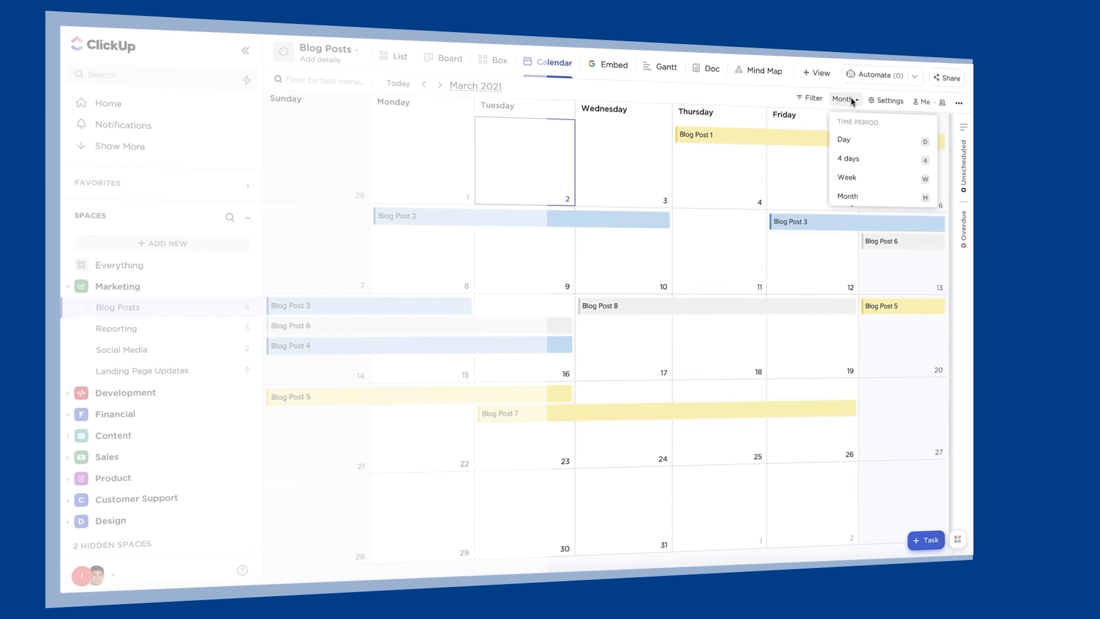
pyautogui.click(665, 67)
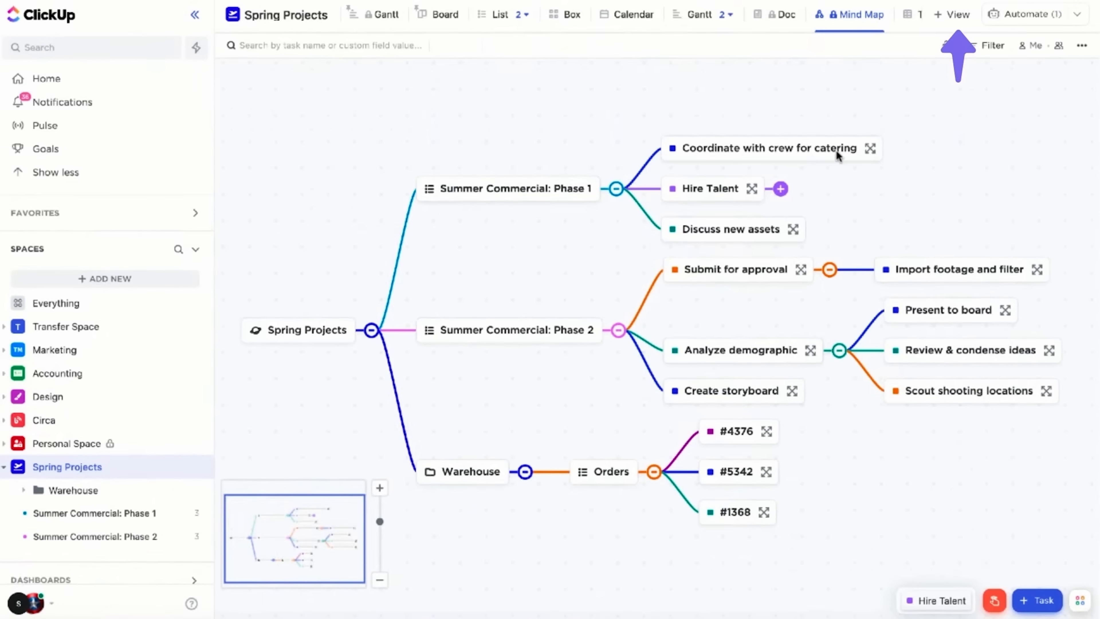
# Add a Mind Map view to Spring Projects built from its existing tasks structure.
pyautogui.click(949, 14)
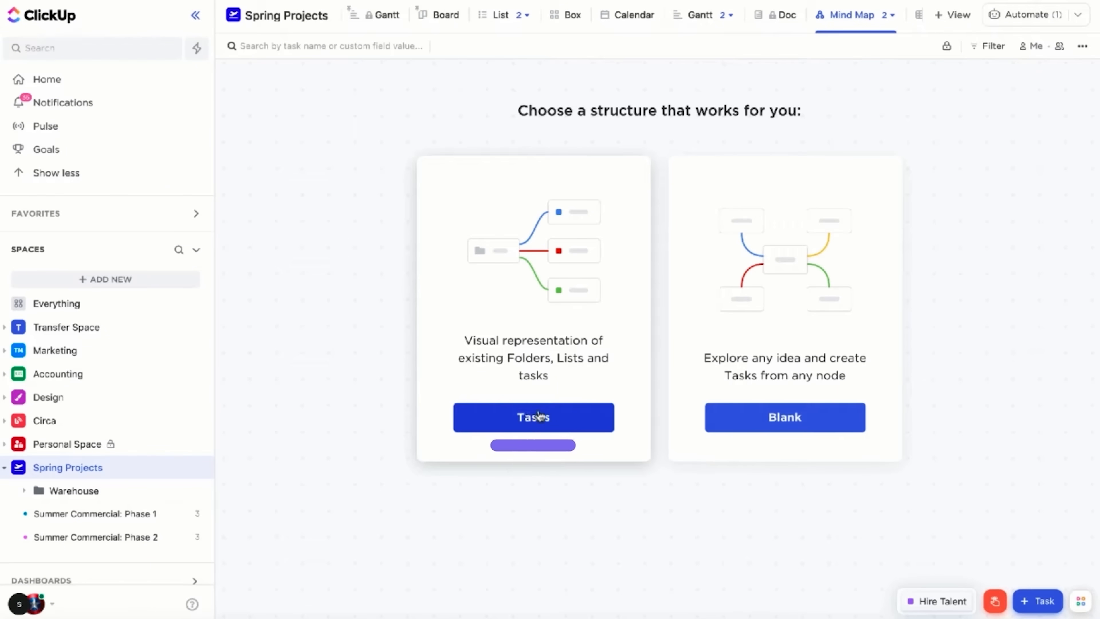
pyautogui.click(533, 416)
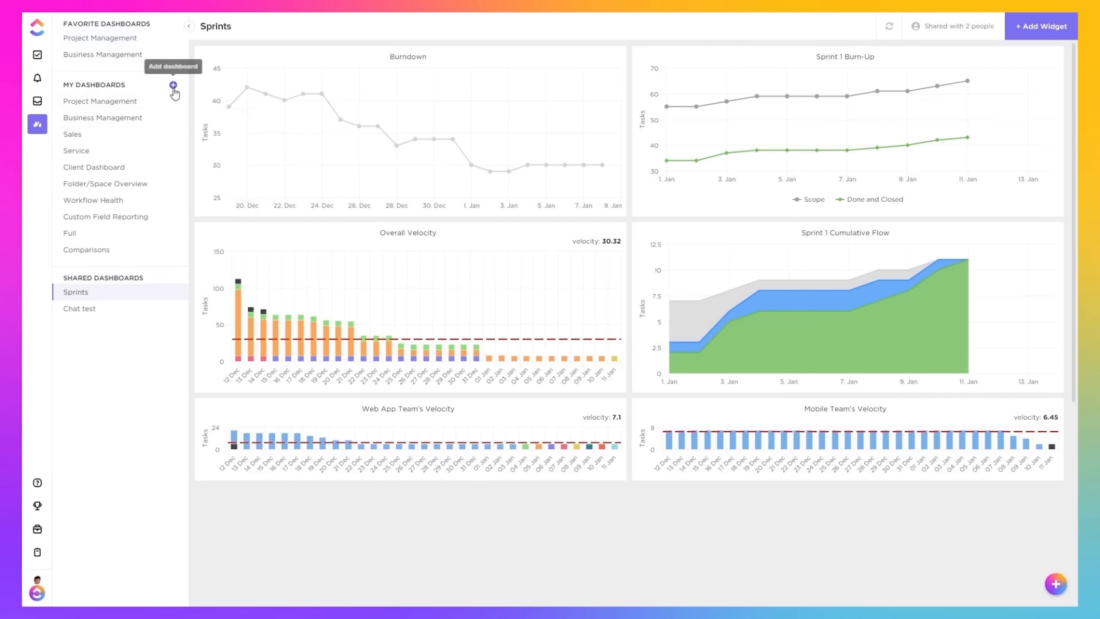
# Switch from the Sprints dashboard to the Project Management dashboard under My Dashboards.
pyautogui.click(173, 84)
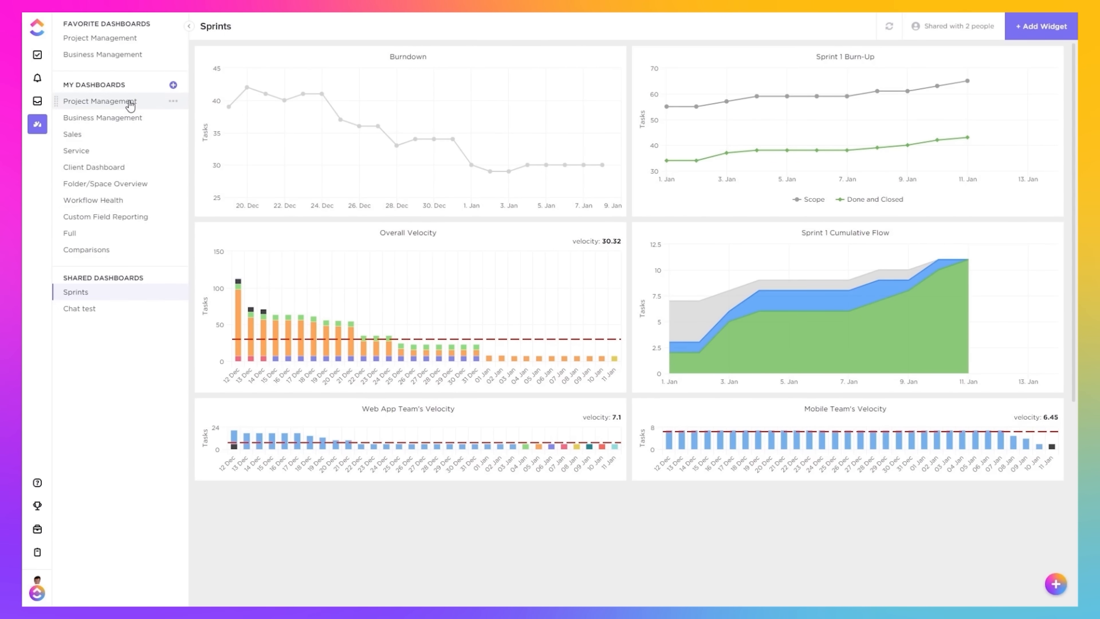
pyautogui.click(100, 100)
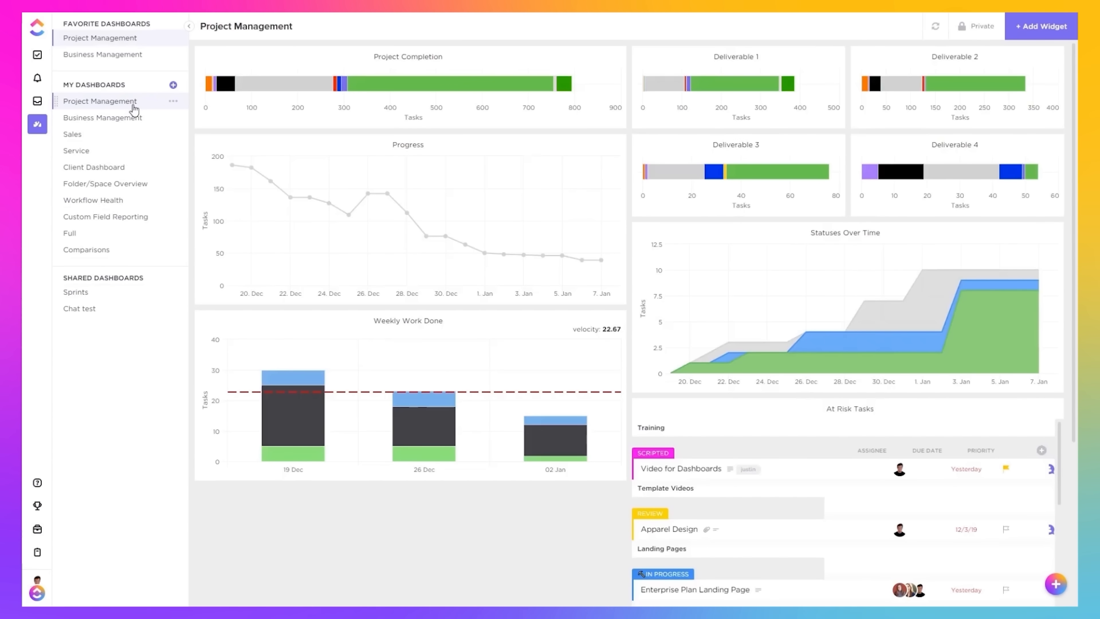
pyautogui.moveTo(576, 83)
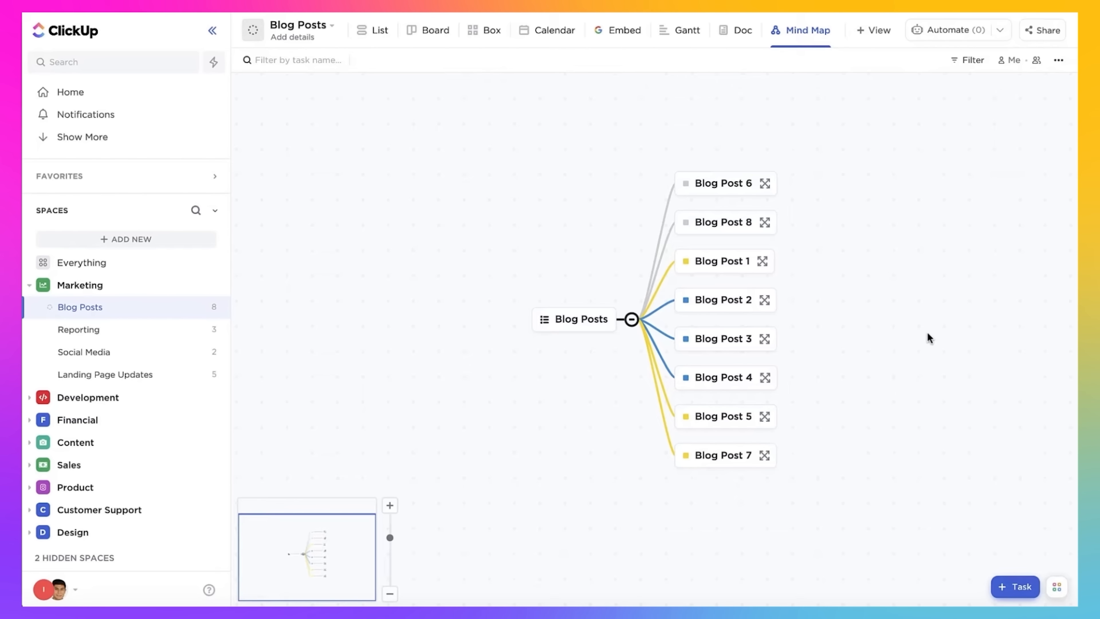
pyautogui.moveTo(260, 557)
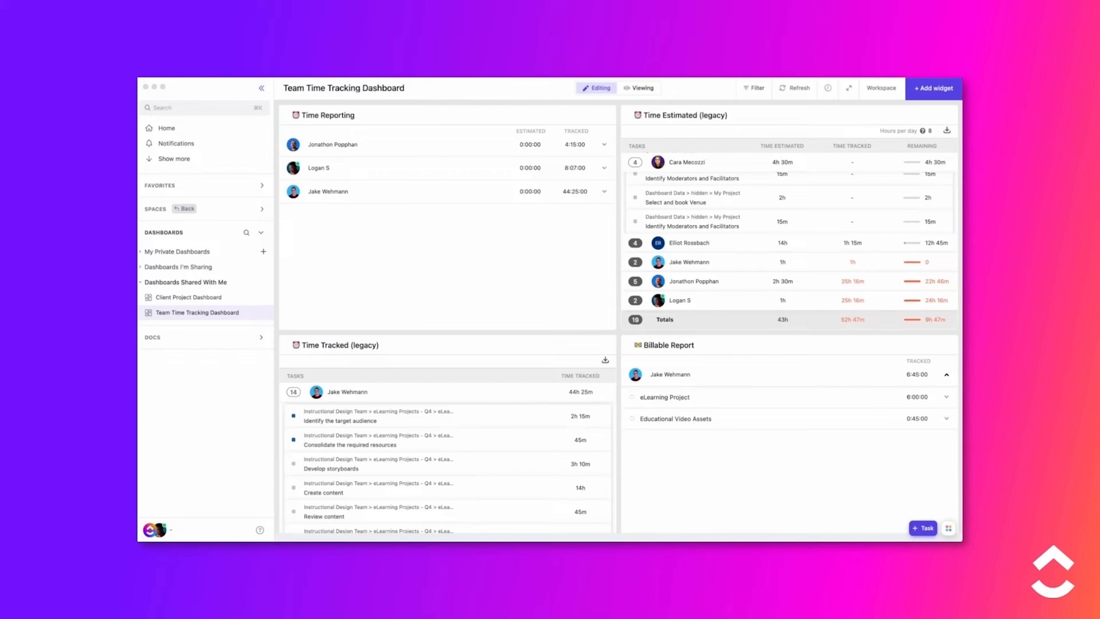
# Open the workspace and account settings menu from the sidebar avatar over Class Notes.
pyautogui.scroll(-3)
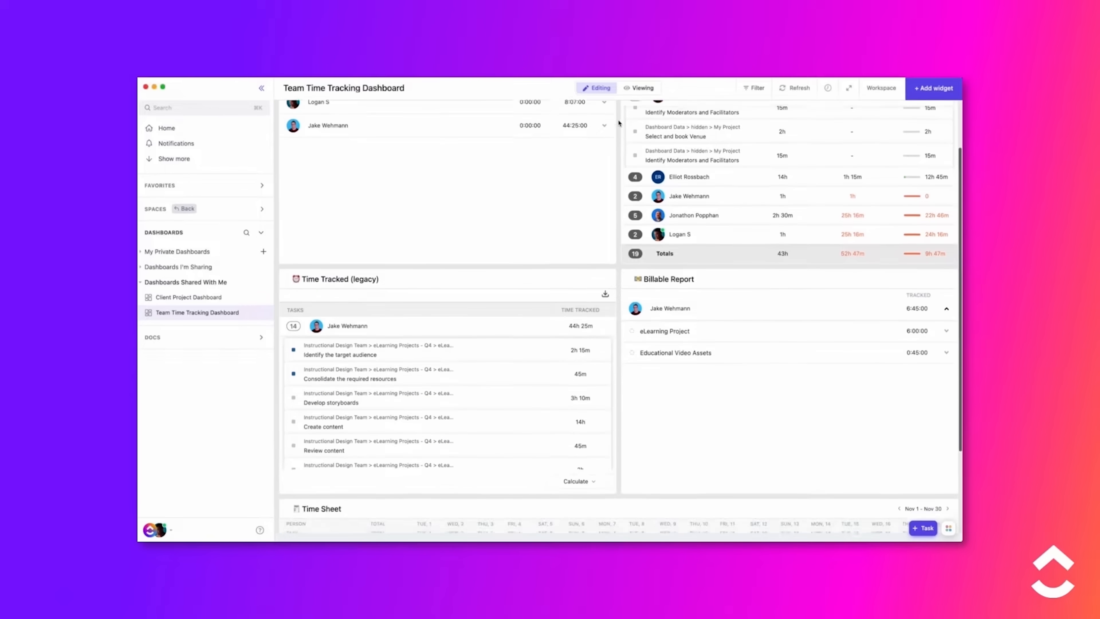
pyautogui.scroll(-3)
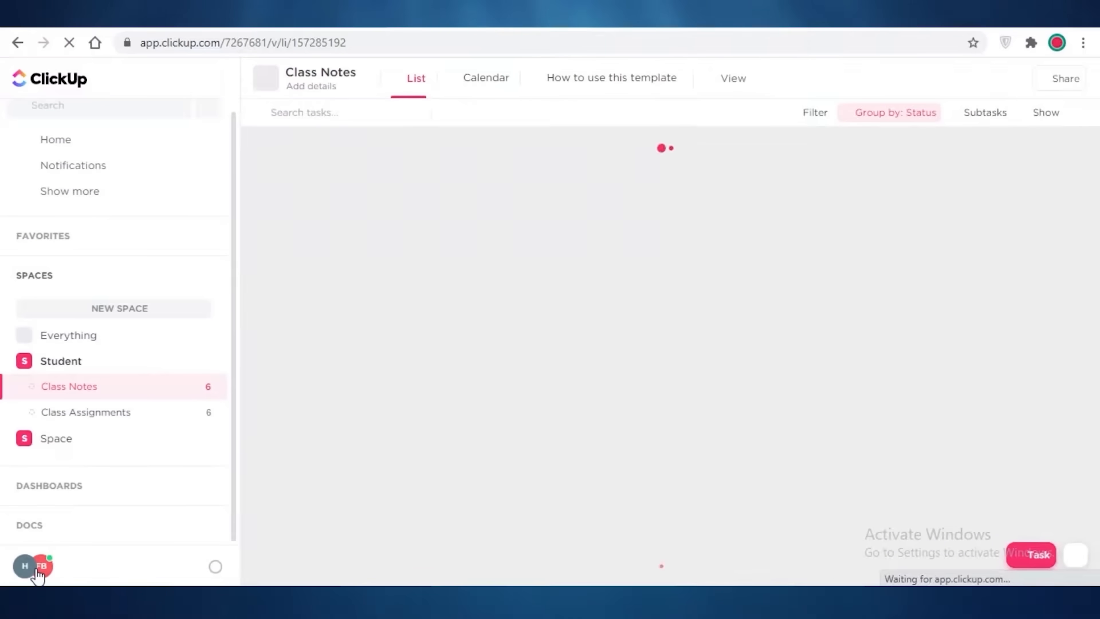
pyautogui.click(25, 566)
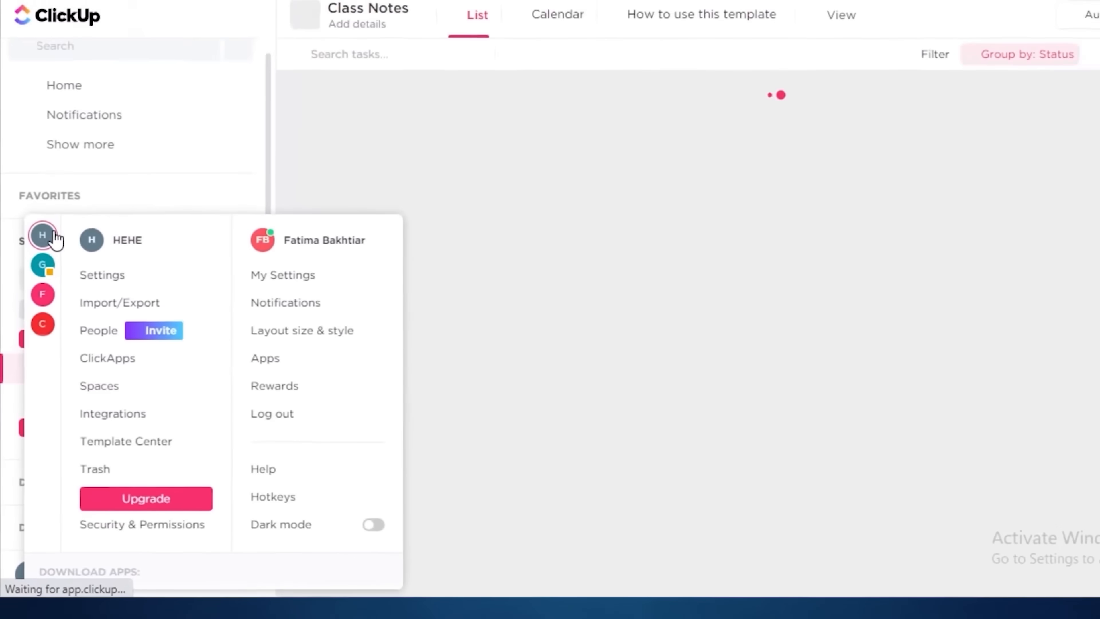